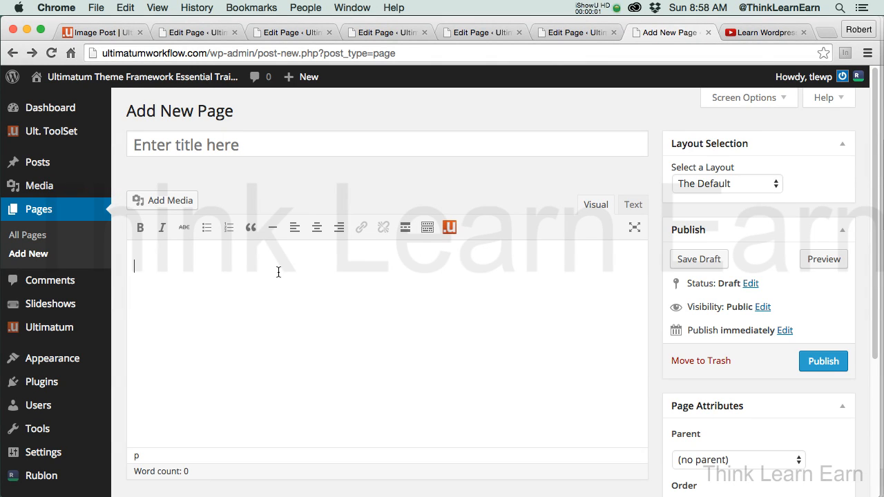
Title the new page "my shortcodes type".
{"action": "left_click", "coordinate": [386, 144]}
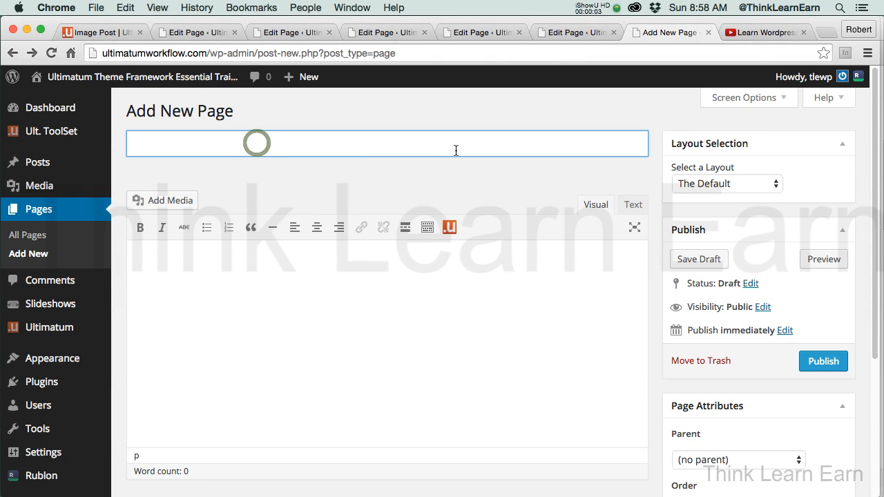
{"action": "type", "text": "m"}
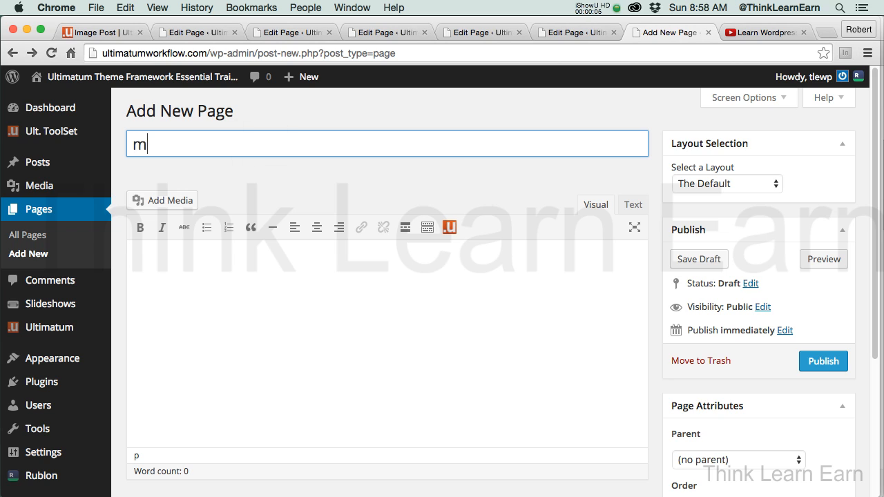
{"action": "type", "text": "y shor"}
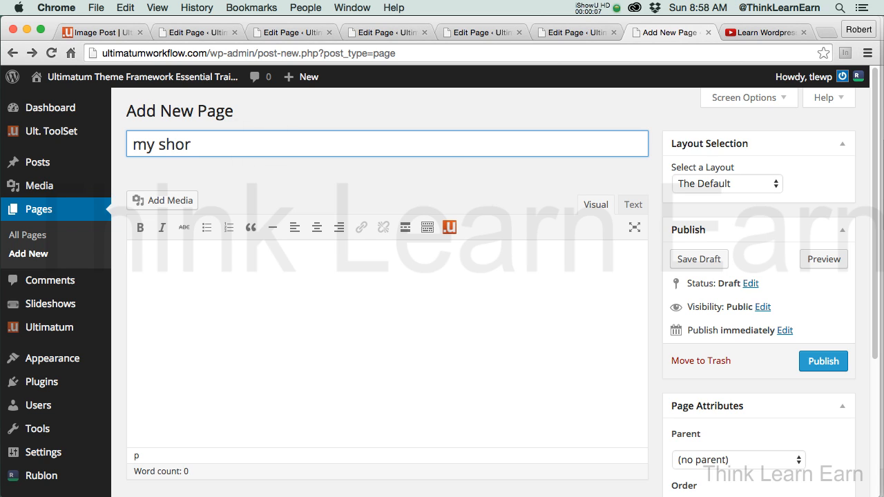
{"action": "type", "text": "tcod"}
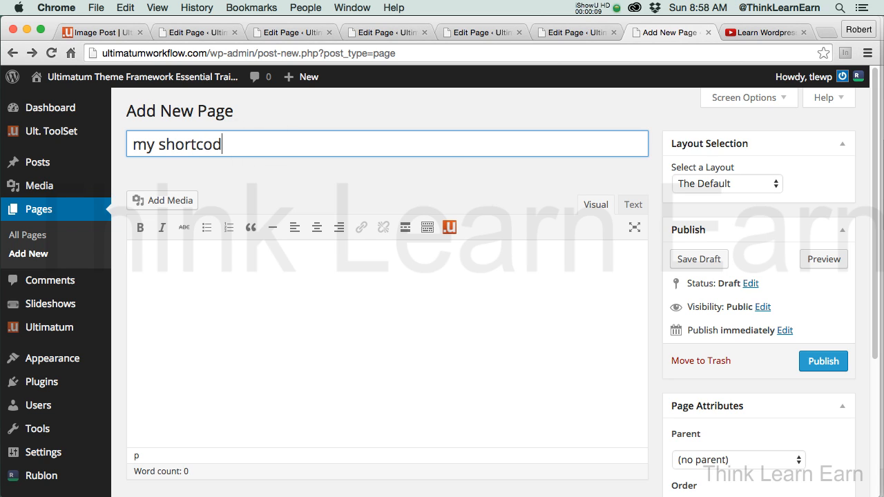
{"action": "type", "text": "es type"}
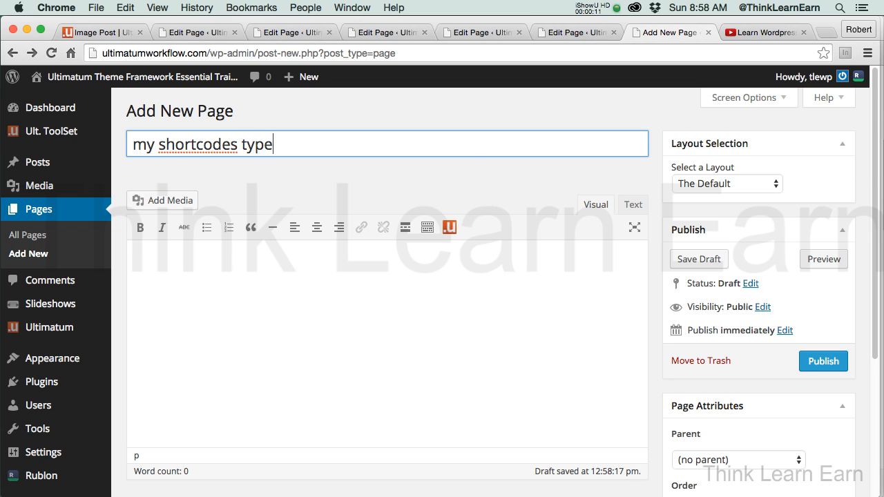
Publish the new page so it is ready for editing.
{"action": "left_click", "coordinate": [824, 362]}
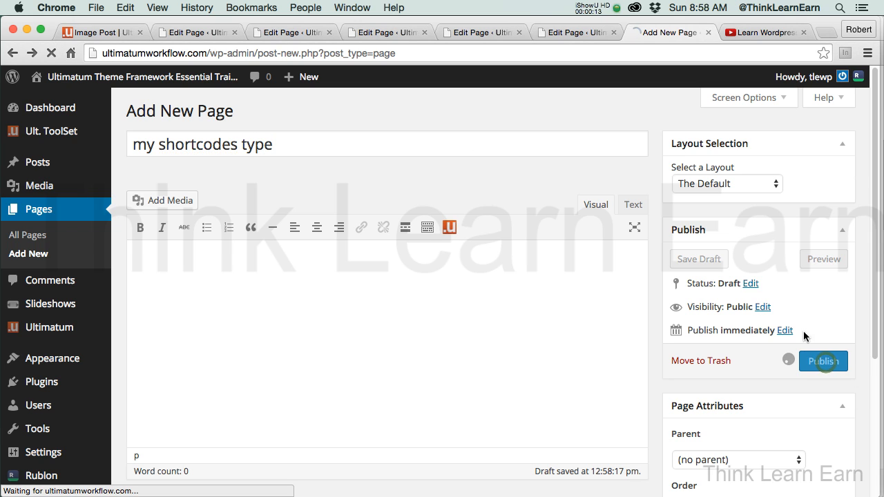
{"action": "left_click", "coordinate": [823, 361]}
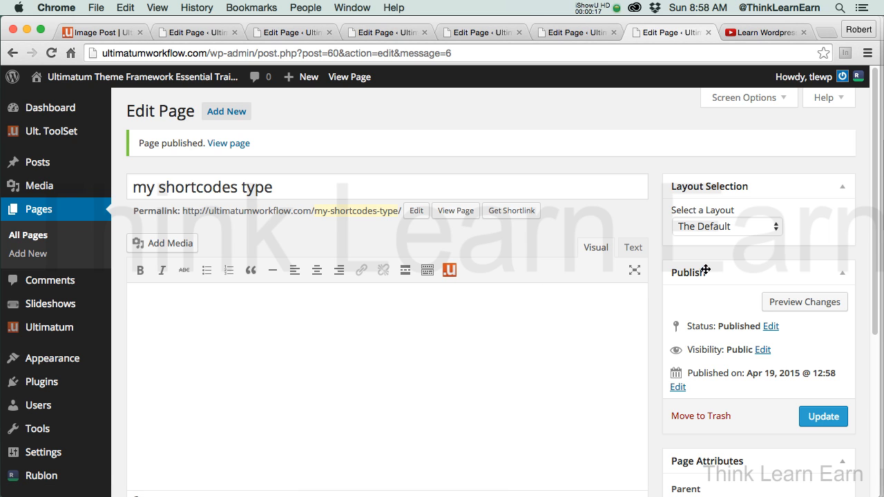
{"action": "scroll", "scroll_direction": "down", "scroll_amount": 3}
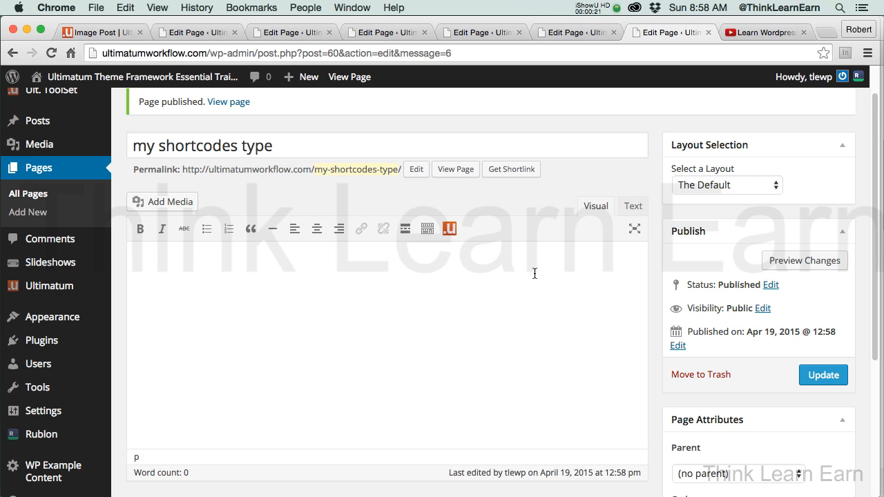
{"action": "mouse_move", "coordinate": [487, 269]}
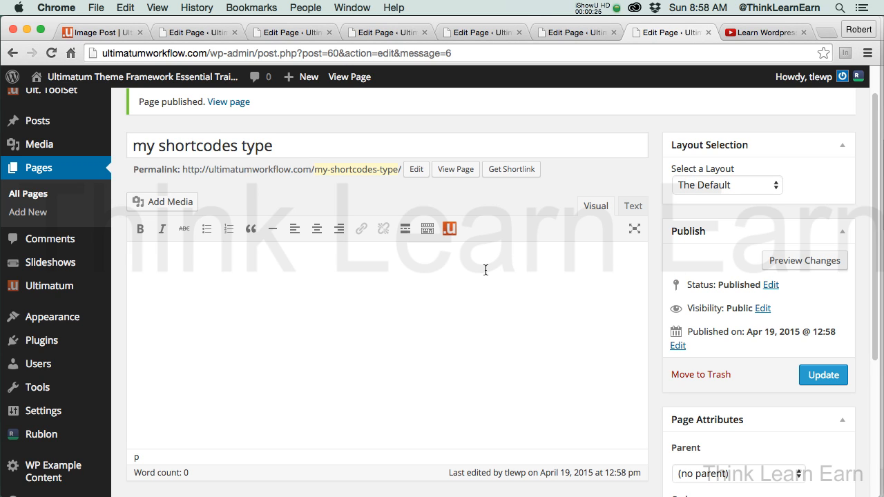
From the page body, start an Ultimatum Icon Text shortcode under the Typography filter.
{"action": "left_click", "coordinate": [449, 228]}
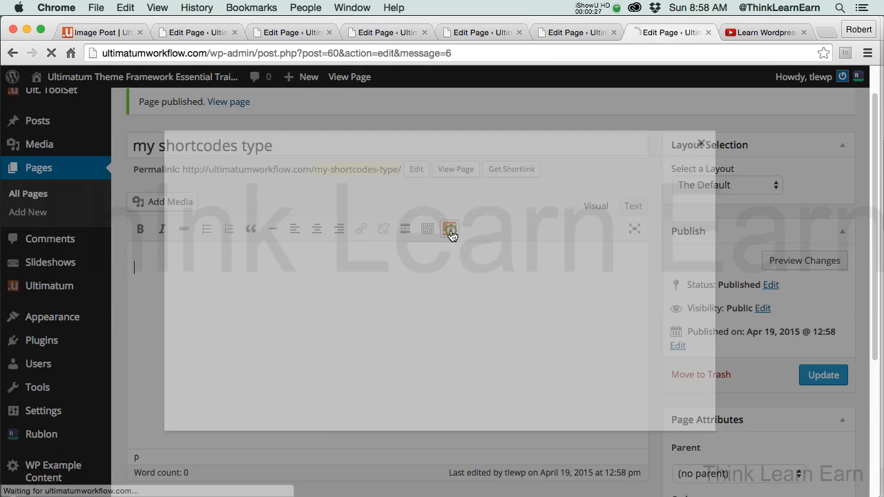
{"action": "left_click", "coordinate": [450, 230]}
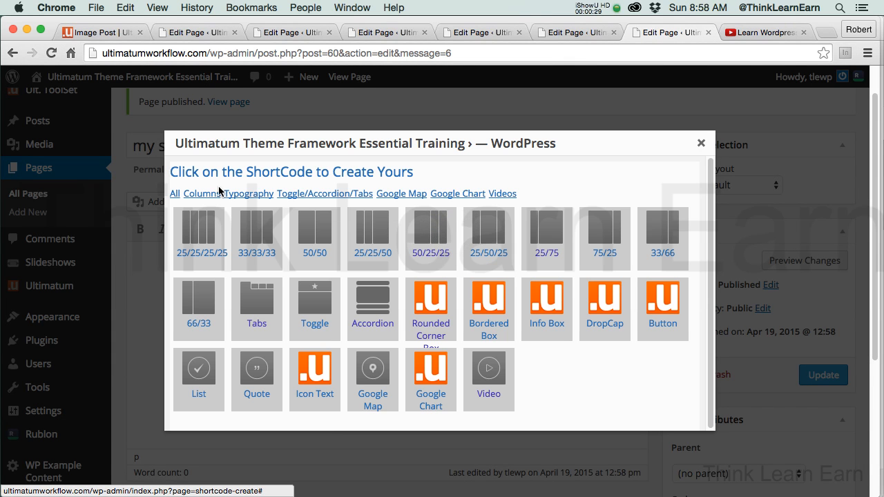
{"action": "left_click", "coordinate": [249, 194]}
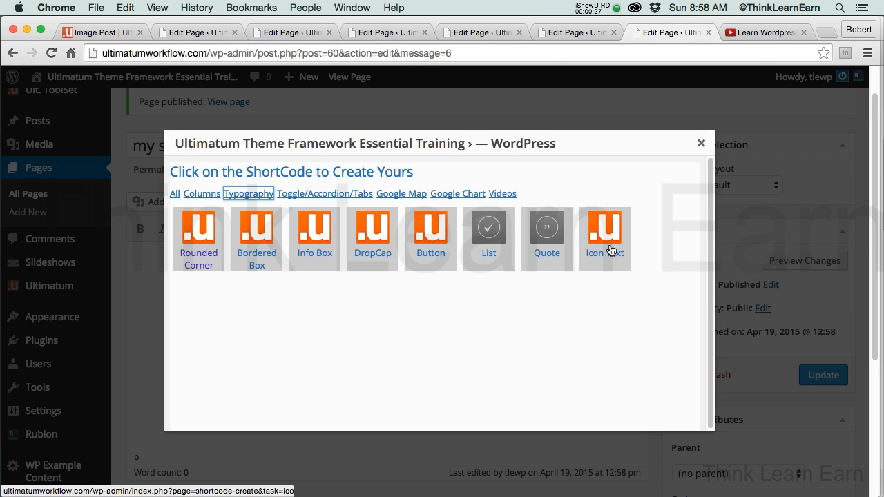
{"action": "left_click", "coordinate": [604, 237]}
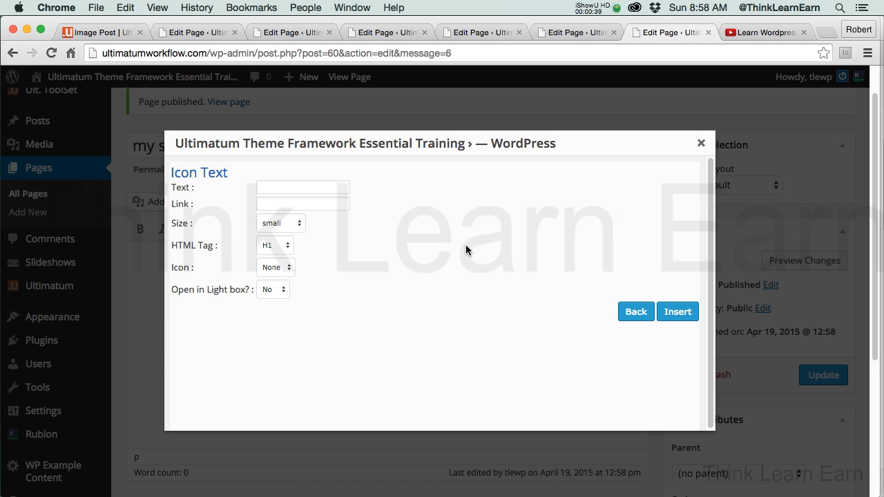
Enter "Customer Support" as the icon-text heading.
{"action": "left_click", "coordinate": [303, 188]}
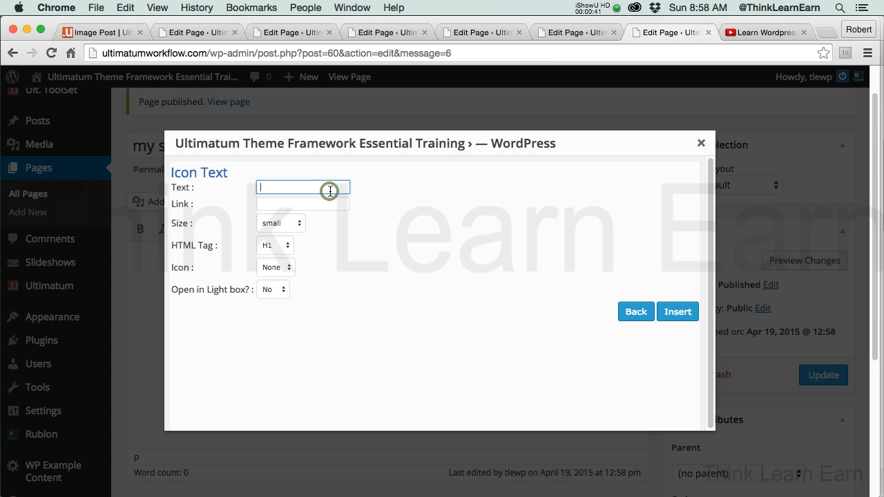
{"action": "mouse_move", "coordinate": [475, 201]}
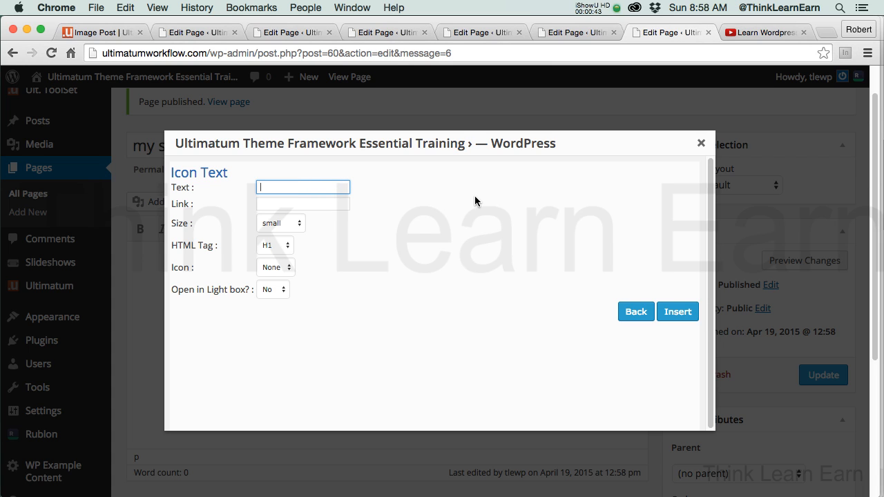
{"action": "mouse_move", "coordinate": [534, 203]}
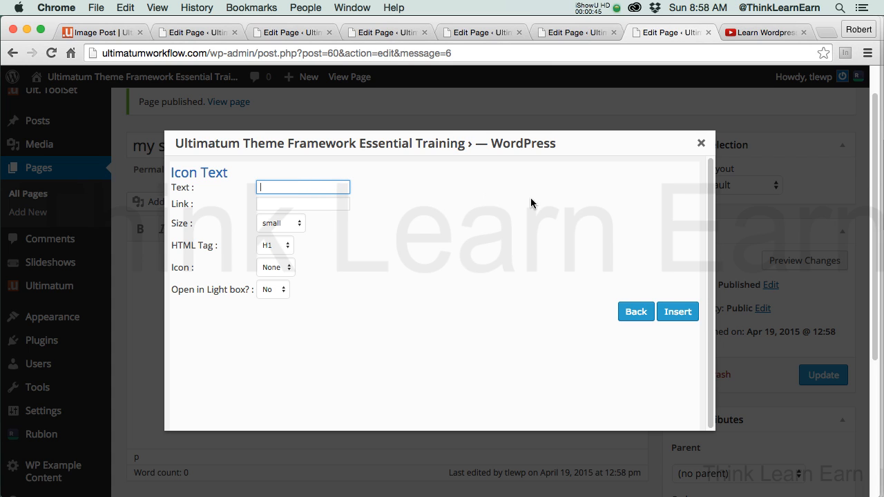
{"action": "mouse_move", "coordinate": [616, 213]}
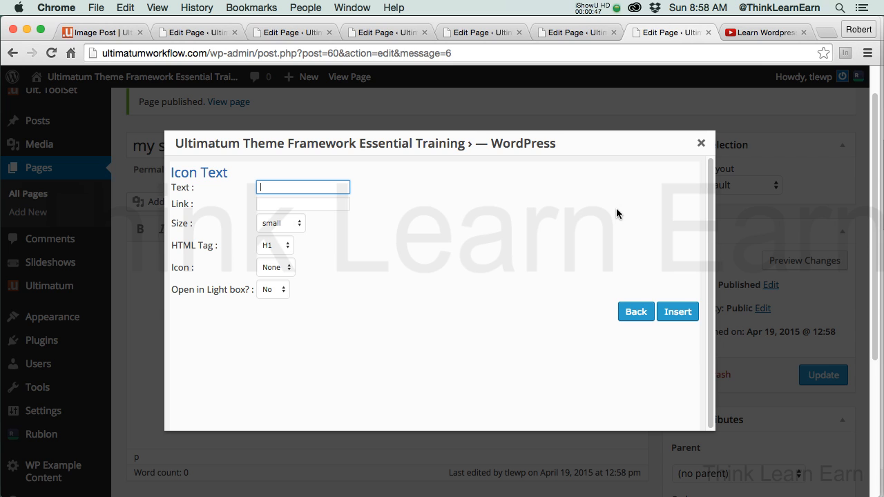
{"action": "type", "text": "Cust"}
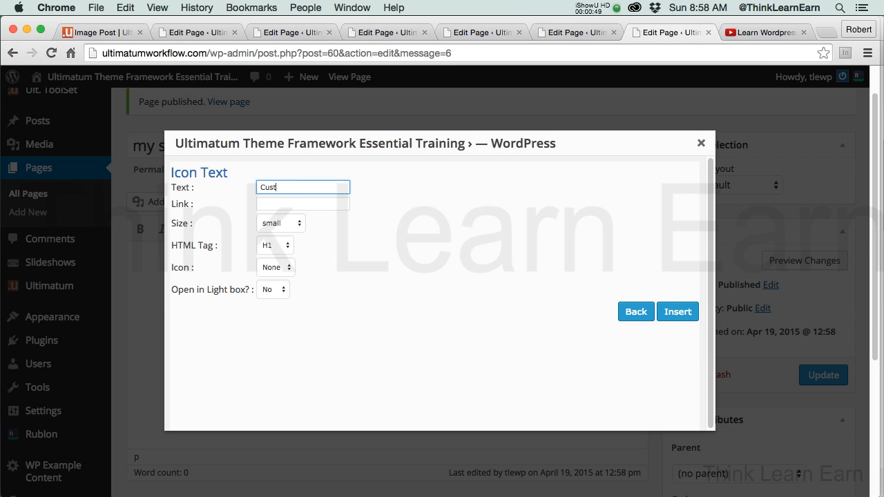
{"action": "type", "text": "omer"}
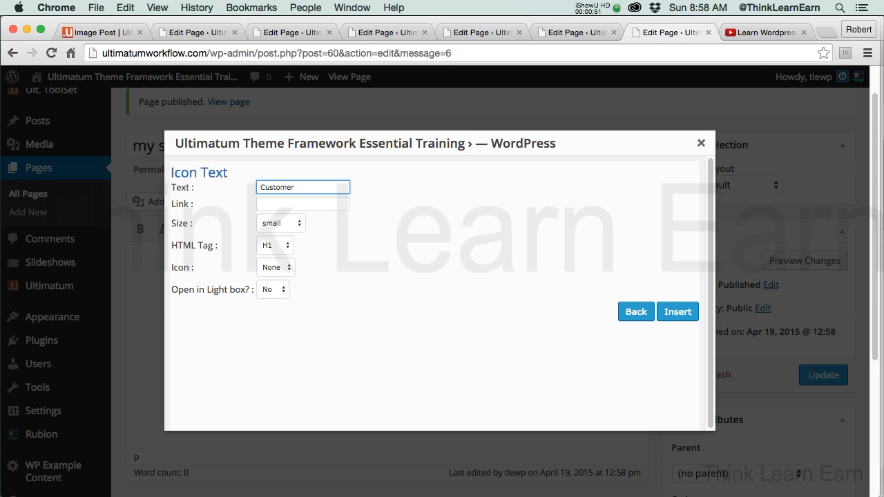
{"action": "type", "text": "Supp"}
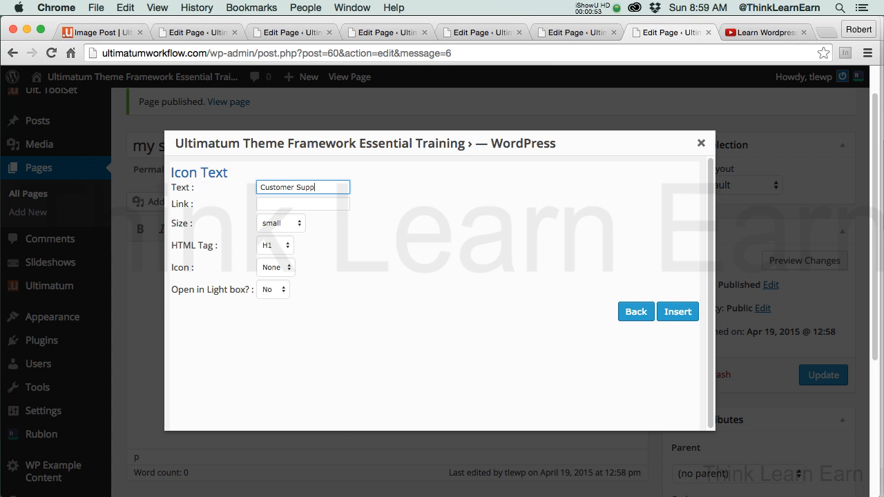
{"action": "type", "text": "ort"}
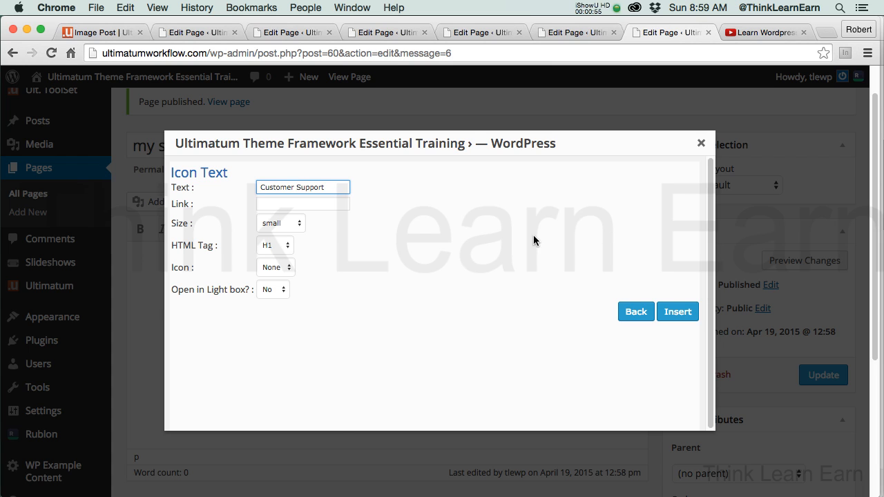
Give the icon text an http ibm.com link address.
{"action": "left_click", "coordinate": [303, 204]}
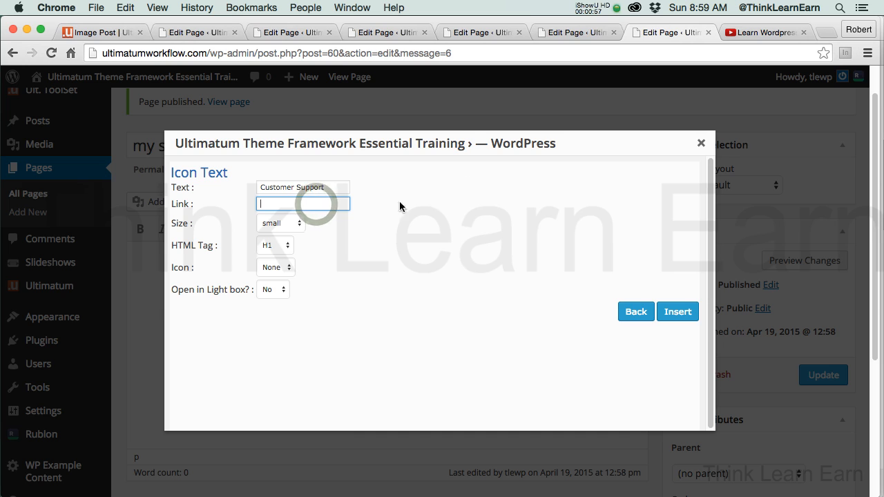
{"action": "type", "text": "h"}
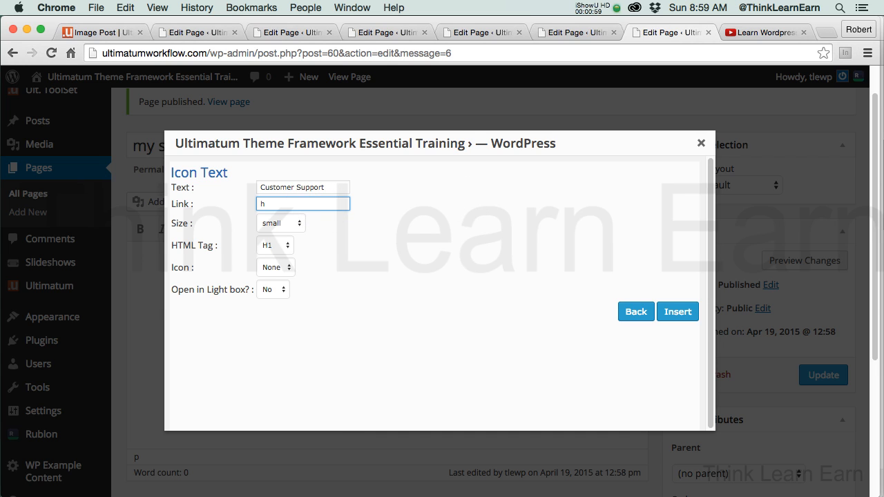
{"action": "type", "text": "ttp://"}
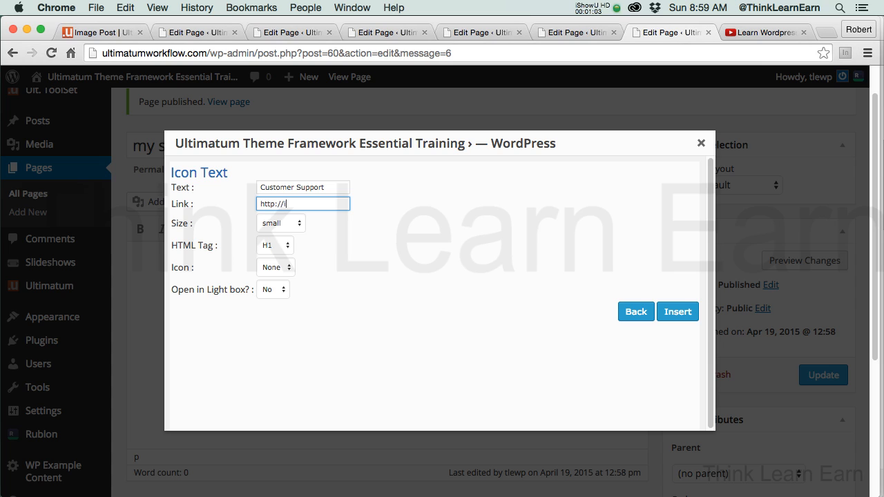
{"action": "type", "text": "ibm"}
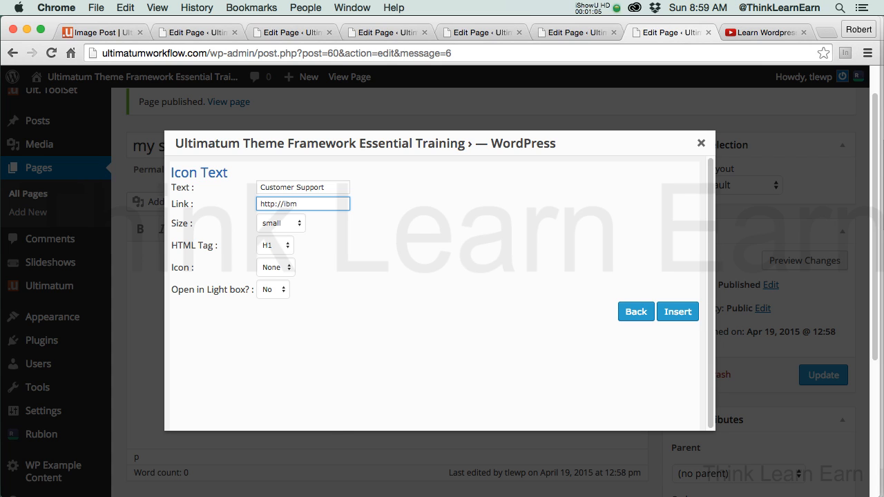
{"action": "type", "text": ".com"}
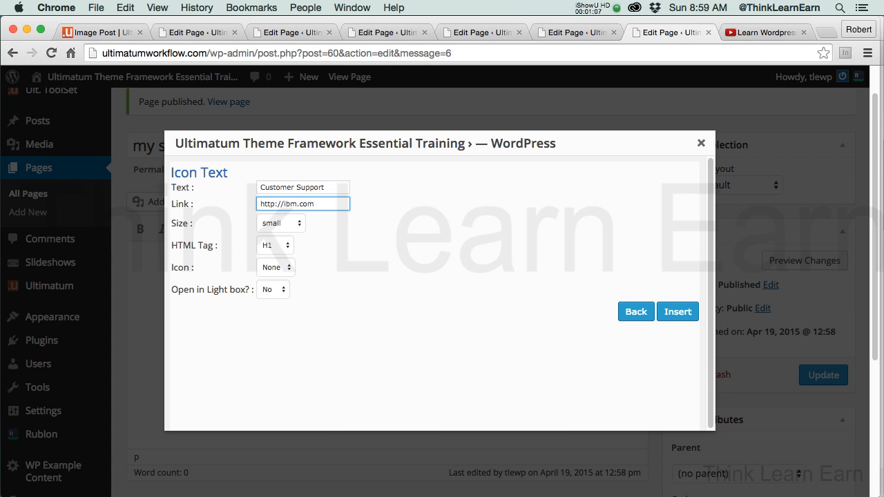
{"action": "mouse_move", "coordinate": [319, 237]}
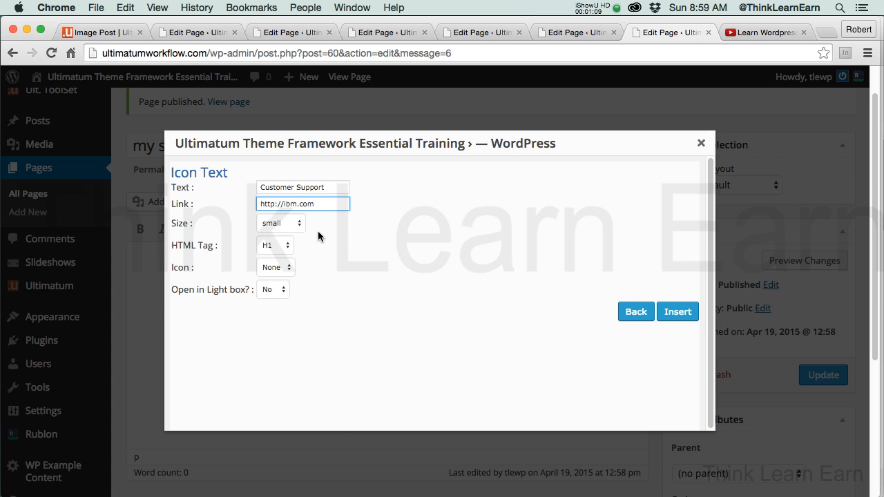
Set size huge, keep tag H1 and icon none, and insert the shortcode into the page.
{"action": "left_click", "coordinate": [279, 222]}
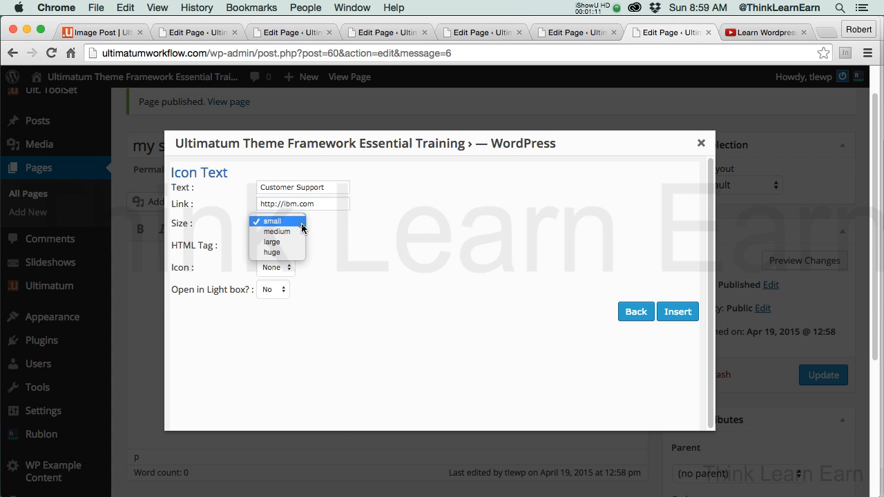
{"action": "mouse_move", "coordinate": [277, 233]}
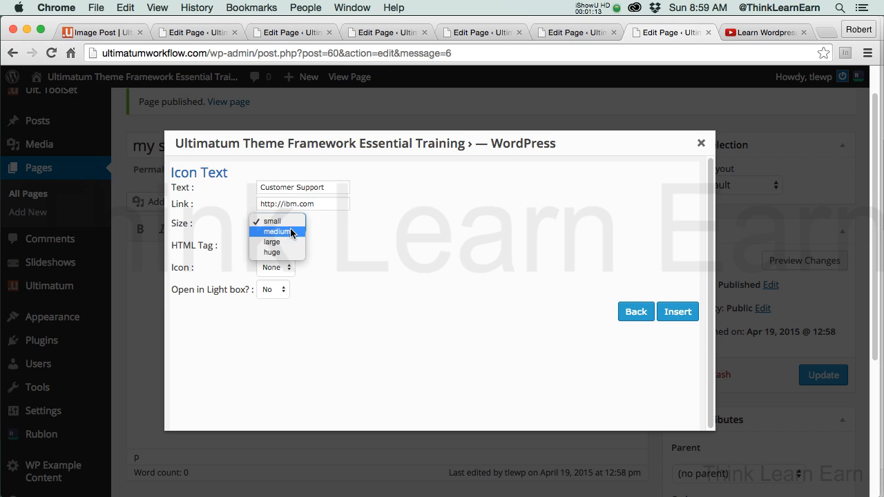
{"action": "mouse_move", "coordinate": [282, 252]}
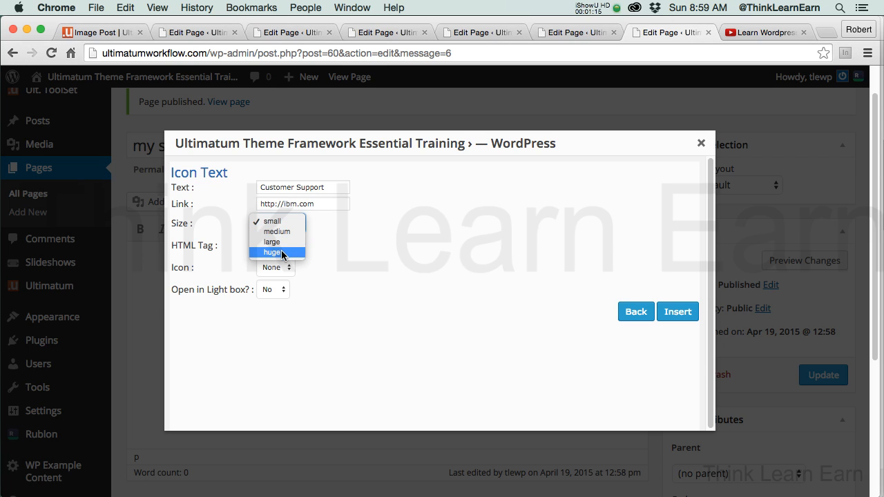
{"action": "left_click", "coordinate": [272, 251]}
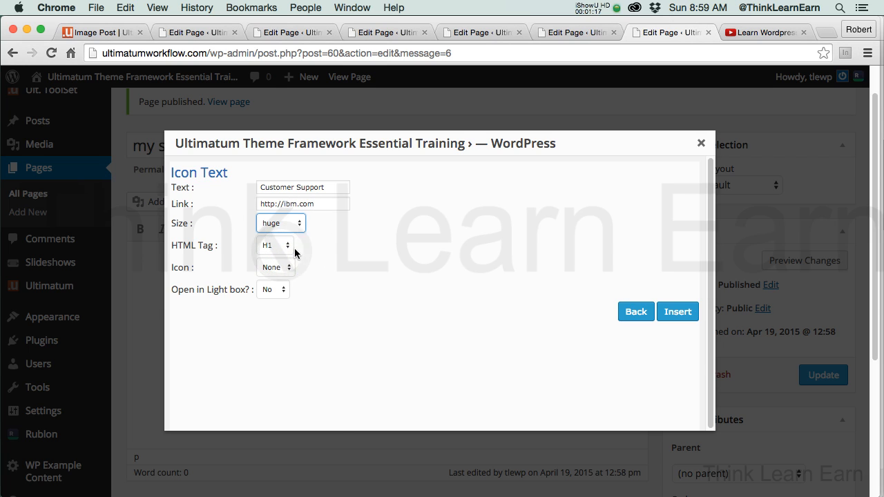
{"action": "left_click", "coordinate": [275, 246]}
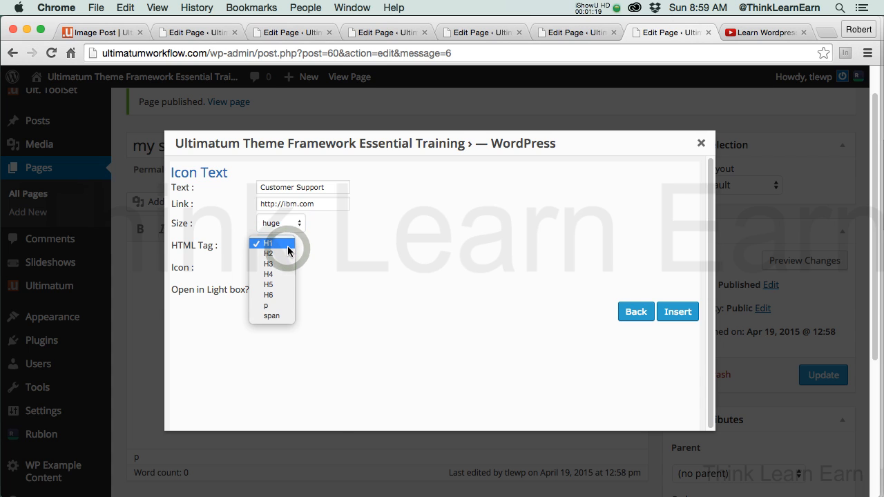
{"action": "mouse_move", "coordinate": [278, 262]}
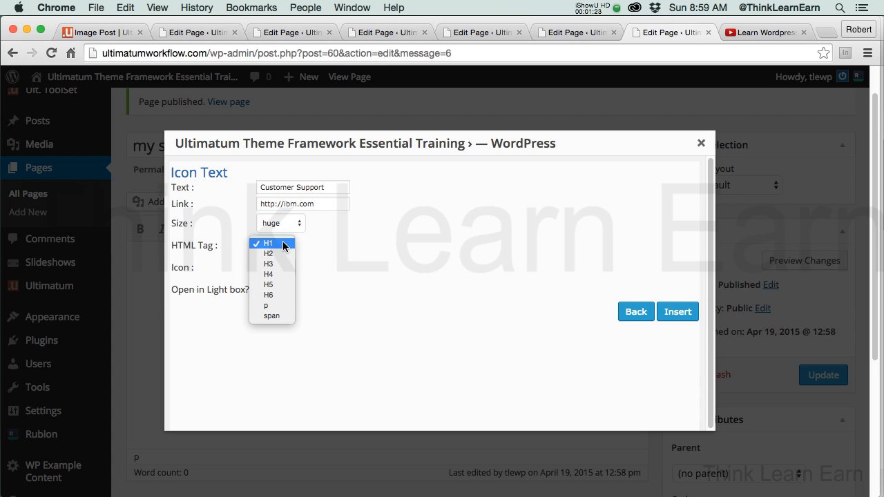
{"action": "mouse_move", "coordinate": [310, 247]}
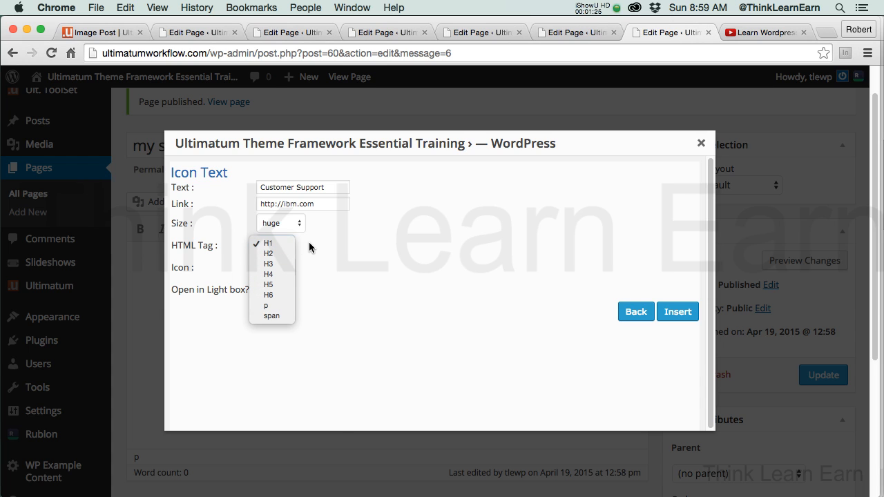
{"action": "left_click", "coordinate": [268, 243]}
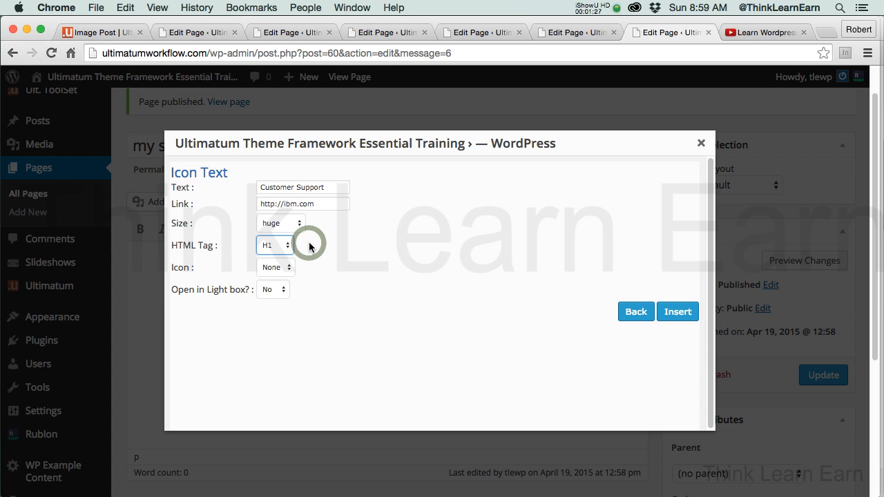
{"action": "left_click", "coordinate": [275, 268]}
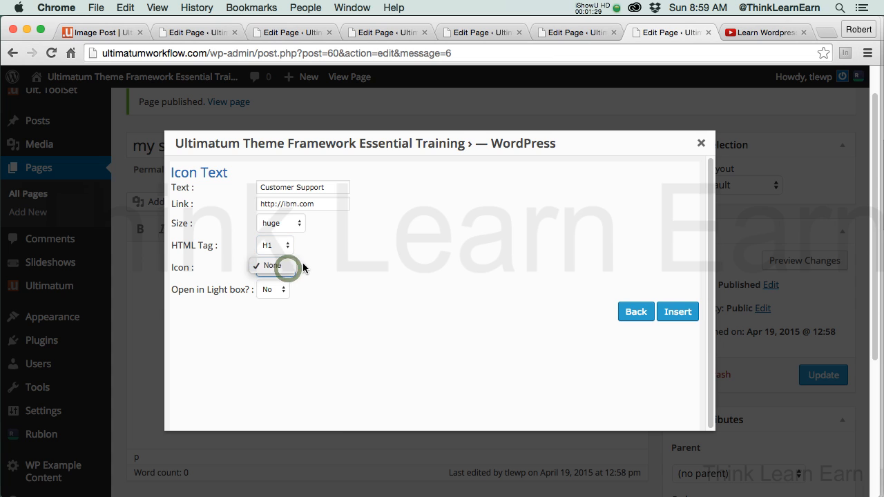
{"action": "left_click", "coordinate": [275, 268]}
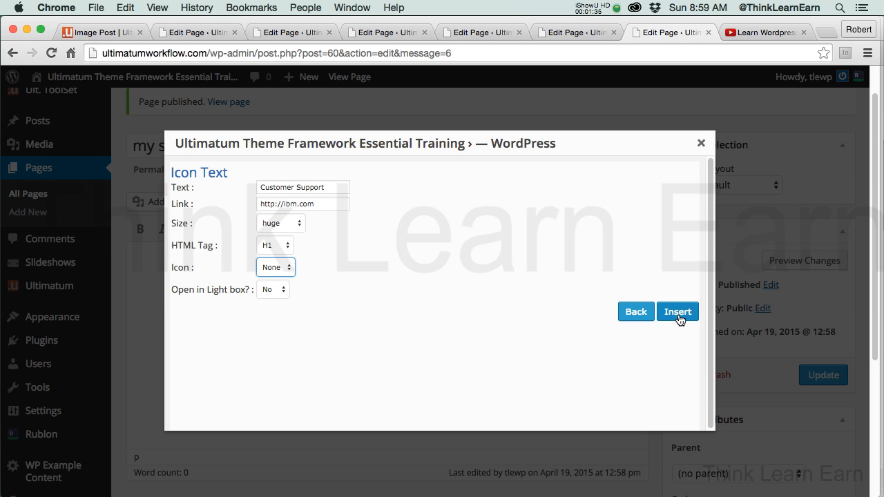
{"action": "left_click", "coordinate": [677, 312]}
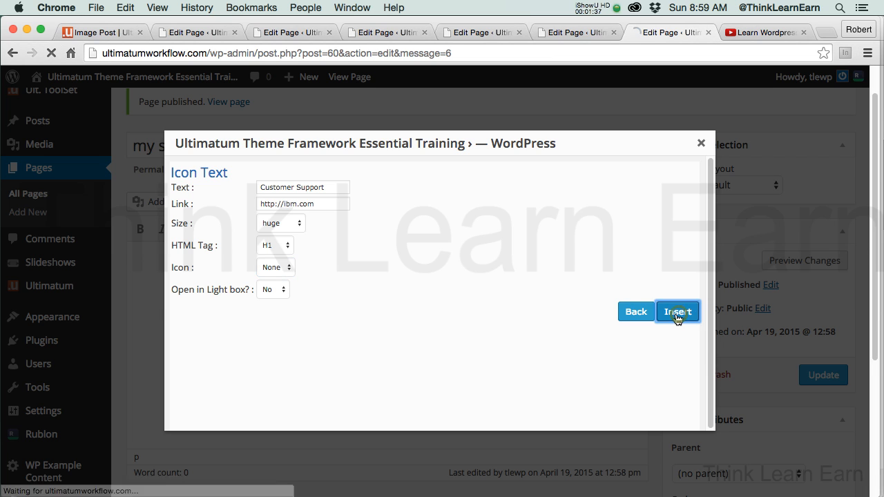
Update the page now holding the Customer Support icon-text shortcode.
{"action": "left_click", "coordinate": [677, 312]}
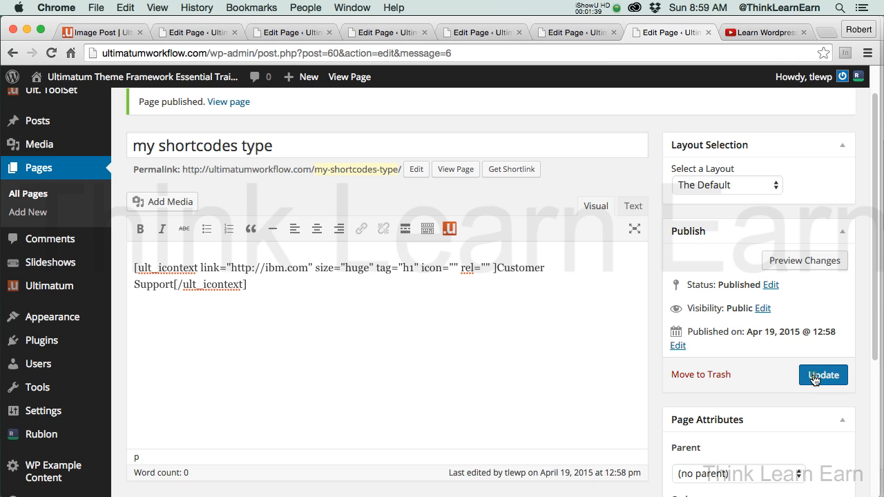
{"action": "left_click", "coordinate": [824, 375]}
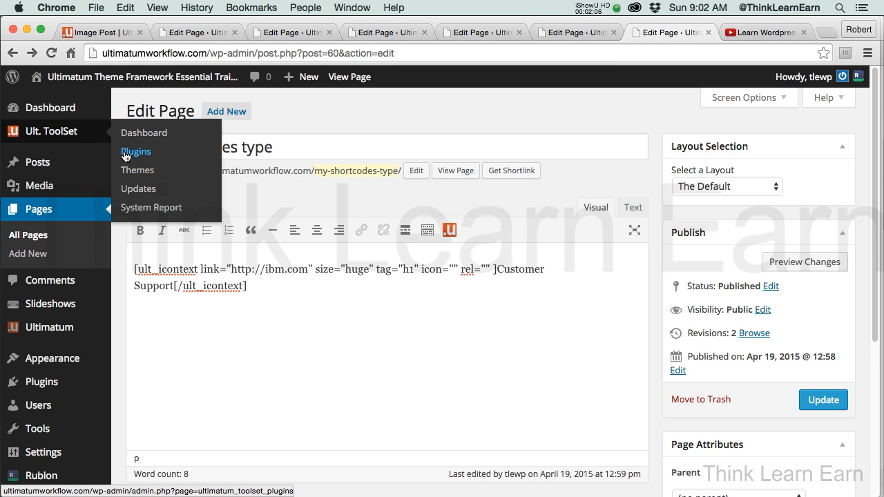
{"action": "mouse_move", "coordinate": [136, 160]}
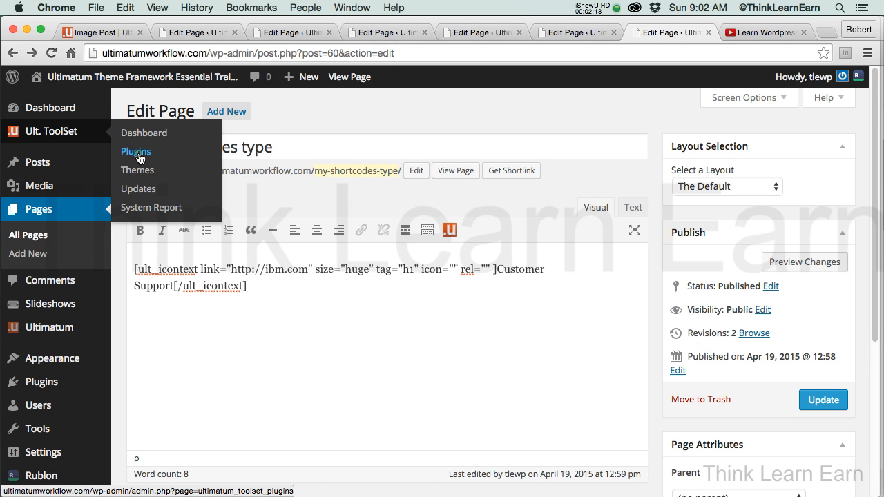
Show only the core plugins in the Ult. ToolSet plugin list.
{"action": "left_click", "coordinate": [135, 150]}
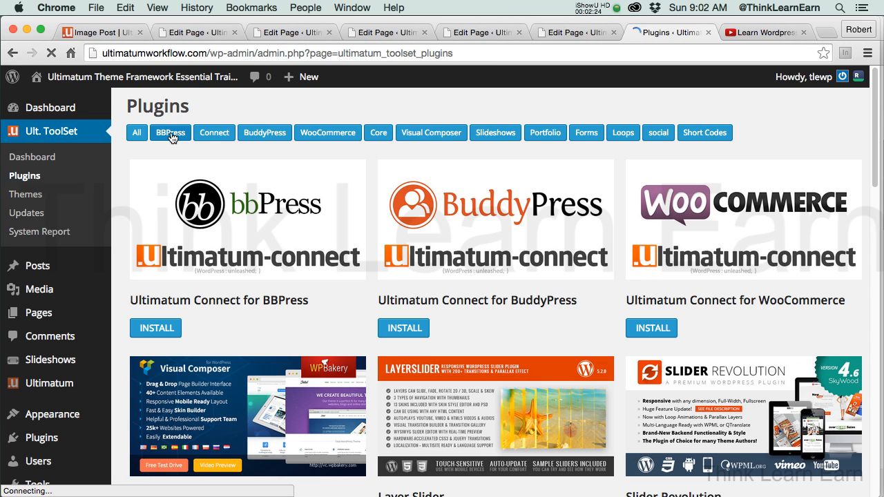
{"action": "mouse_move", "coordinate": [707, 145]}
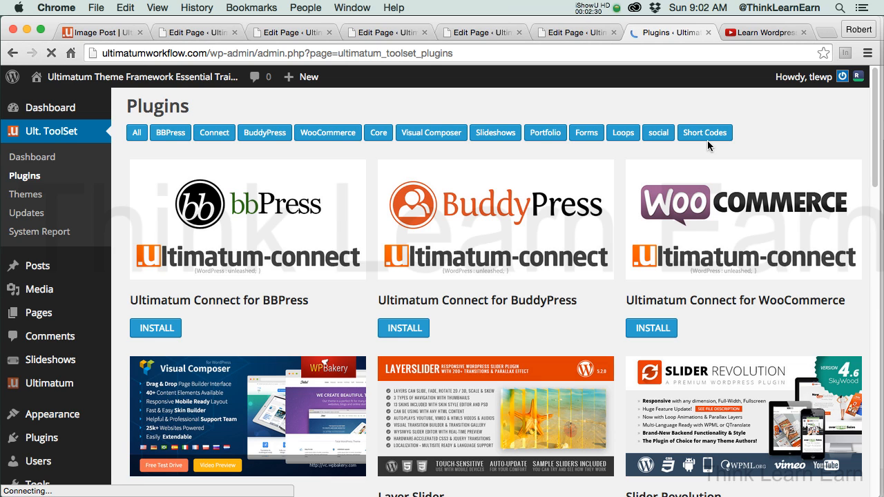
{"action": "left_click", "coordinate": [379, 132]}
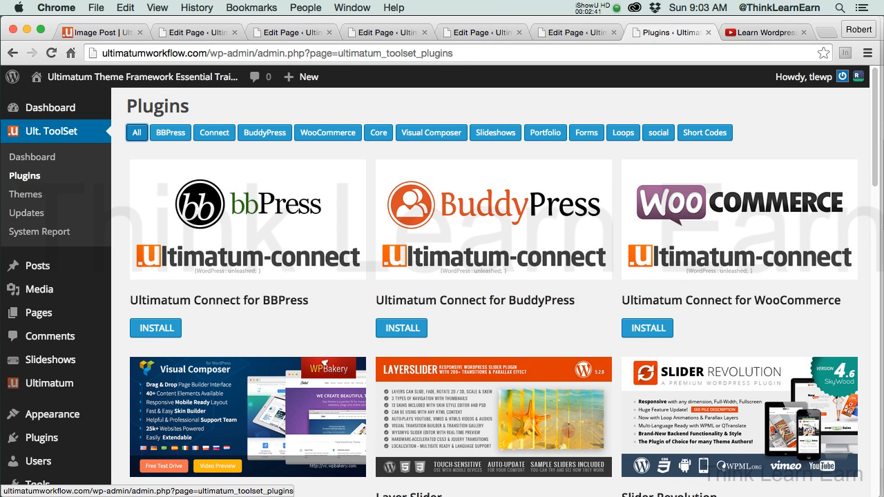
{"action": "mouse_move", "coordinate": [240, 158]}
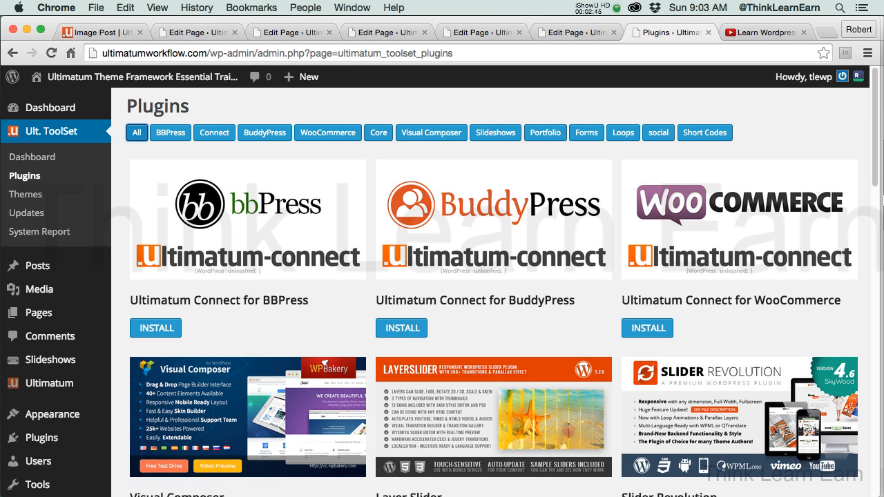
{"action": "scroll", "scroll_direction": "down", "scroll_amount": 3}
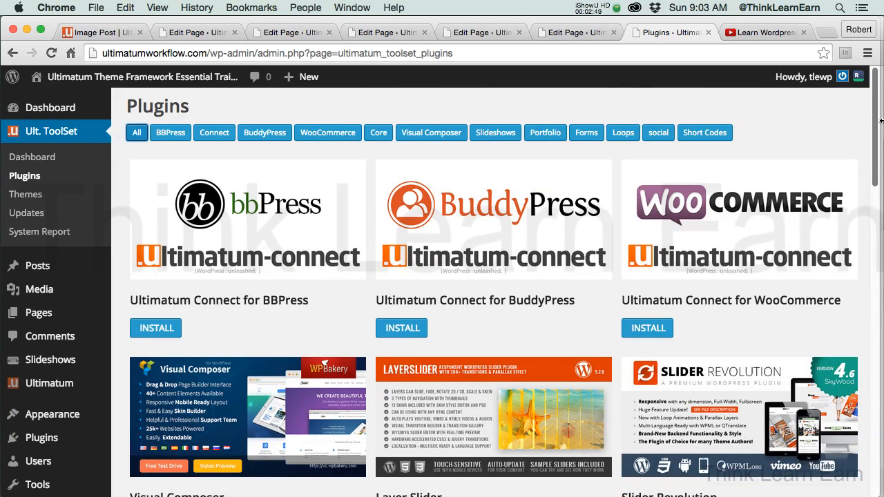
{"action": "mouse_move", "coordinate": [384, 144]}
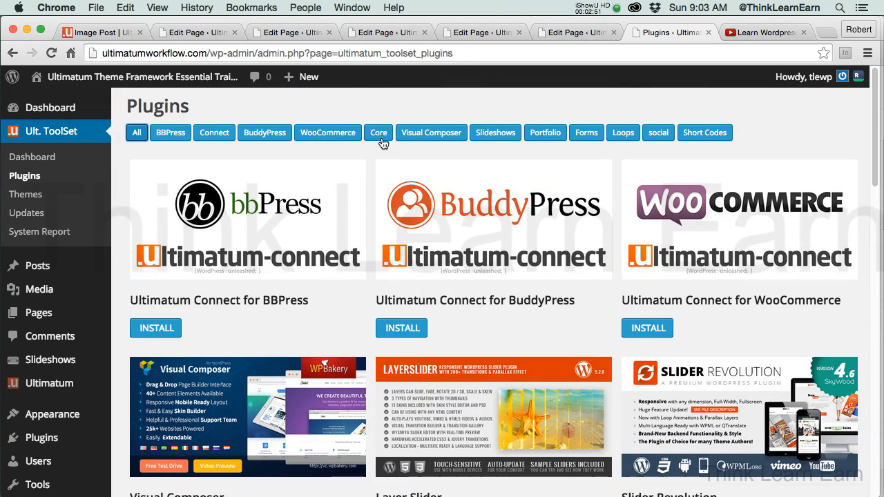
{"action": "left_click", "coordinate": [378, 133]}
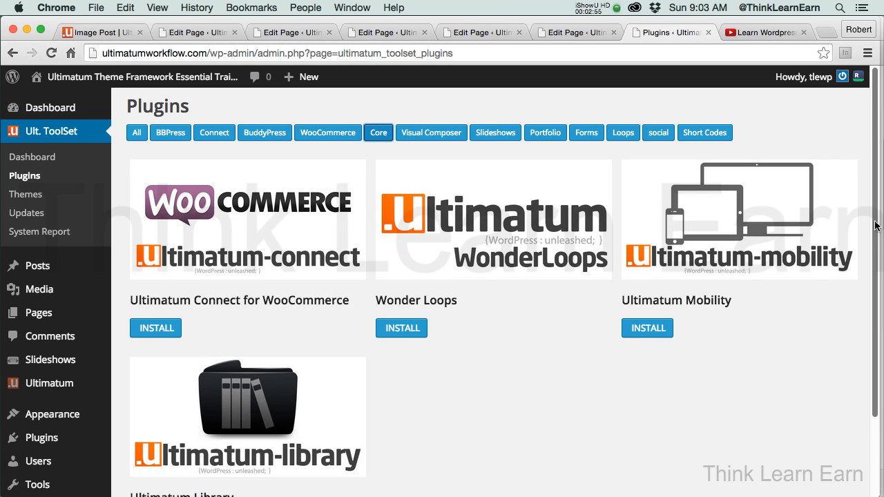
{"action": "scroll", "scroll_direction": "down", "scroll_amount": 3}
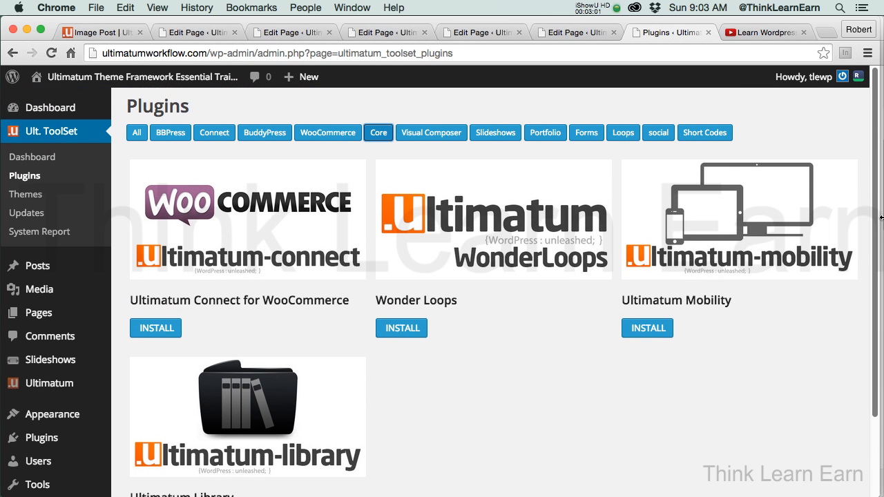
{"action": "scroll", "scroll_direction": "down", "scroll_amount": 3}
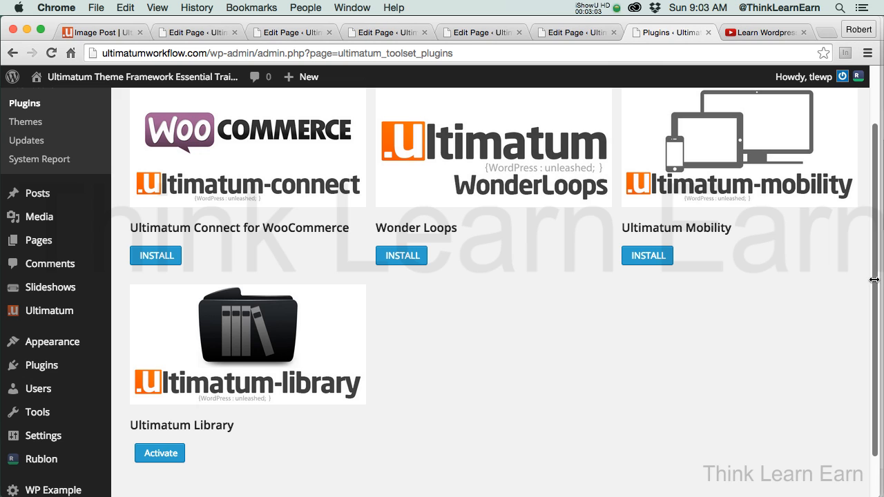
{"action": "mouse_move", "coordinate": [340, 281]}
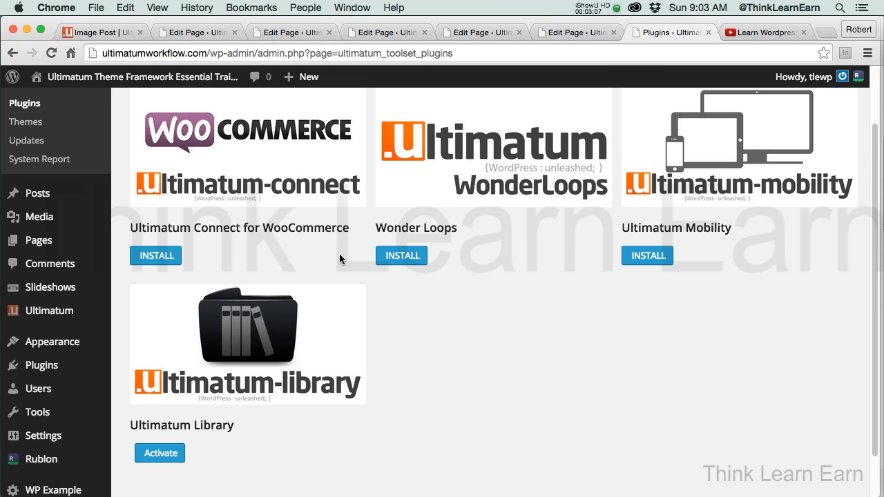
{"action": "mouse_move", "coordinate": [641, 265]}
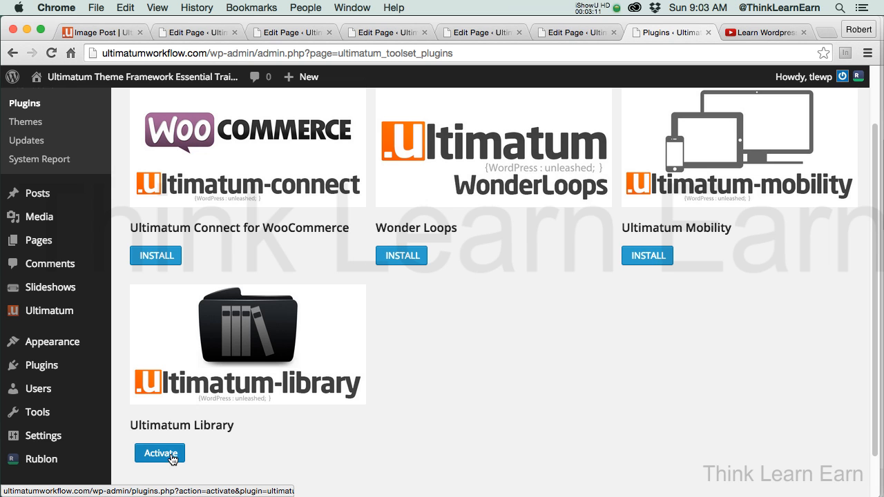
Activate the Ultimatum Library plugin.
{"action": "left_click", "coordinate": [161, 453]}
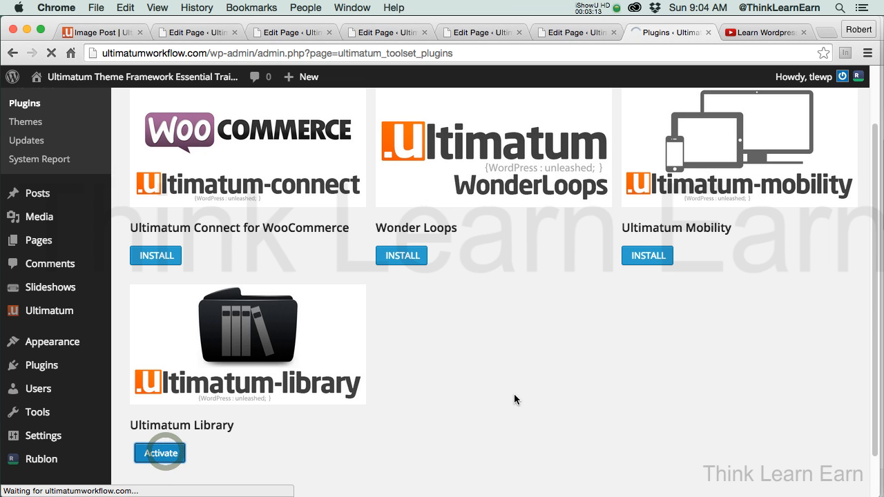
{"action": "left_click", "coordinate": [161, 453]}
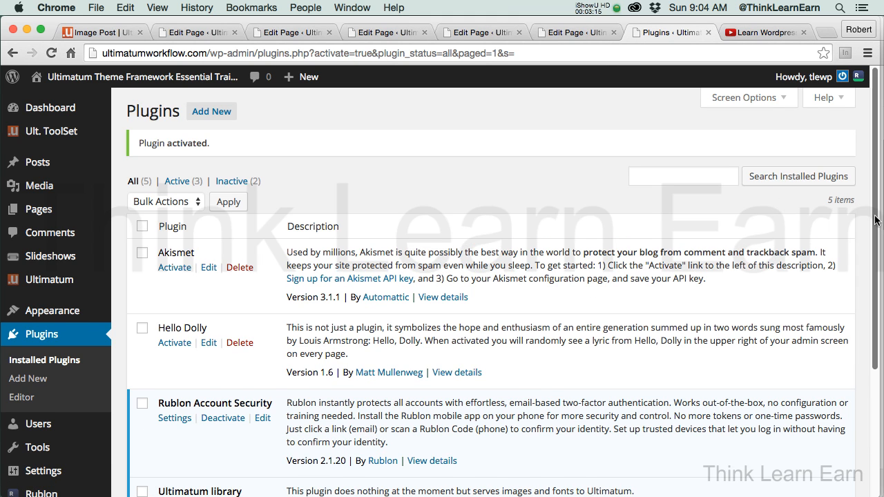
Go from the installed plugins list to All Pages, down to the my shortcodes type row.
{"action": "scroll", "scroll_direction": "down", "scroll_amount": 3}
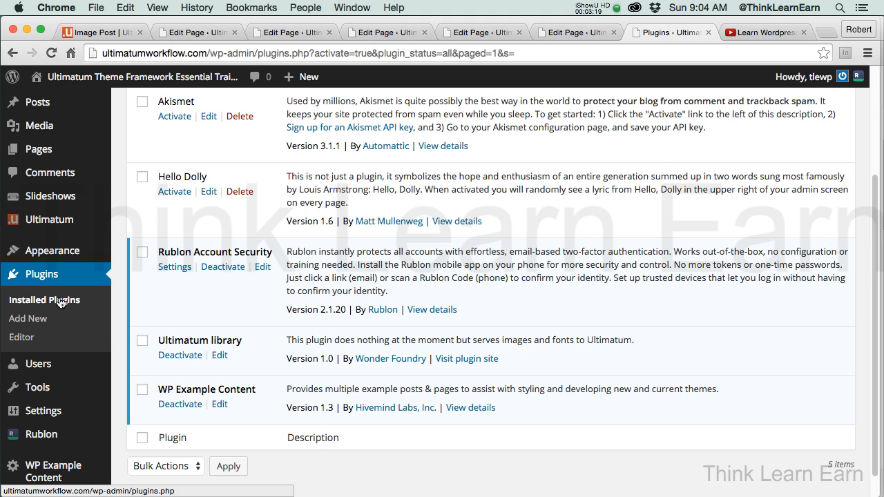
{"action": "left_click", "coordinate": [44, 299]}
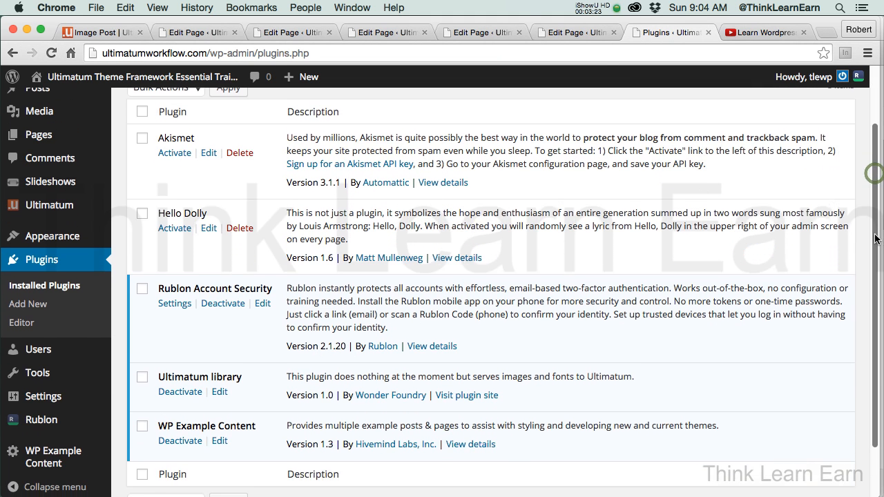
{"action": "scroll", "scroll_direction": "down", "scroll_amount": 3}
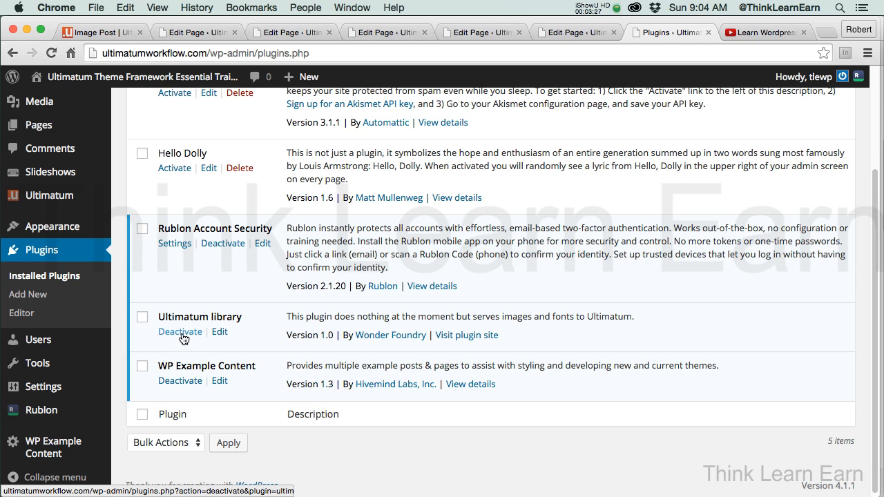
{"action": "mouse_move", "coordinate": [179, 331]}
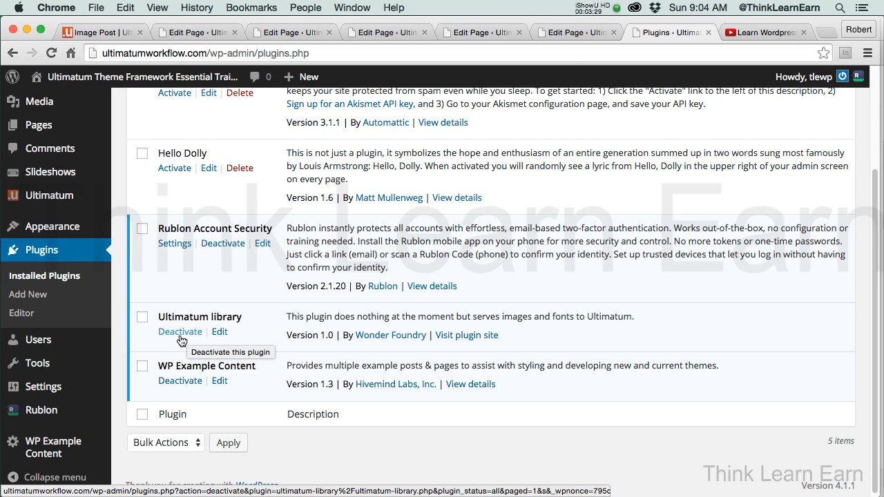
{"action": "mouse_move", "coordinate": [75, 248]}
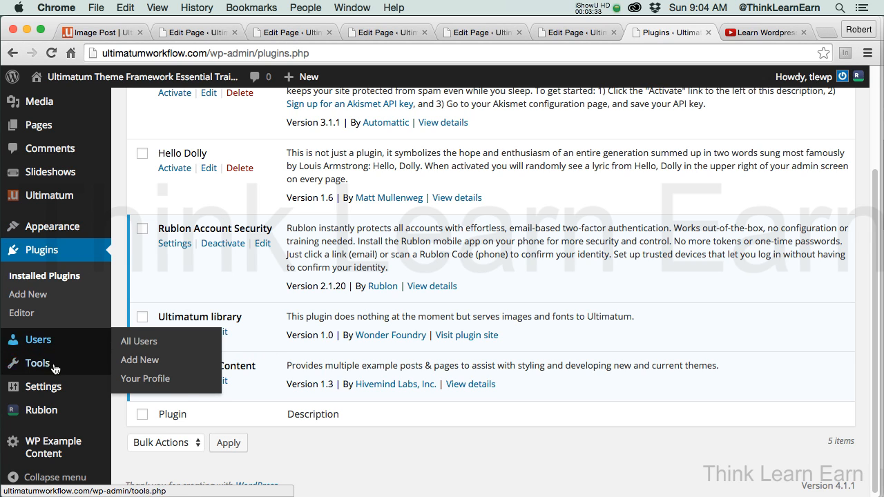
{"action": "mouse_move", "coordinate": [38, 125]}
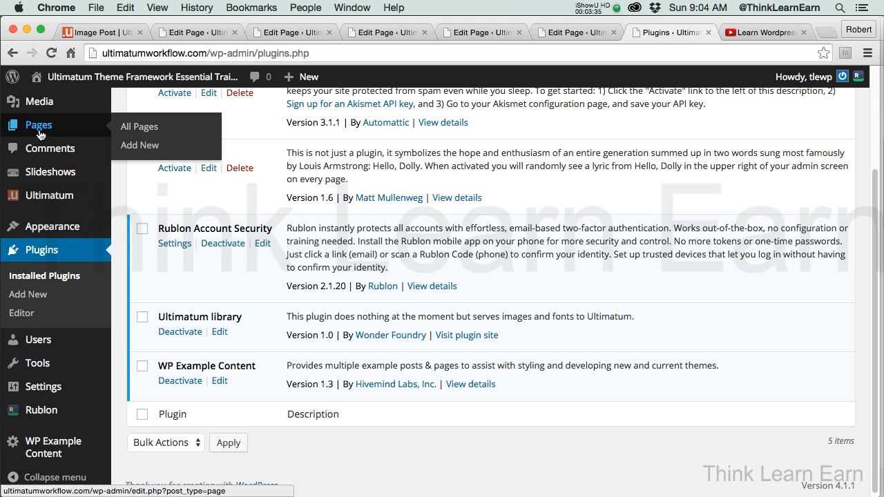
{"action": "left_click", "coordinate": [138, 125]}
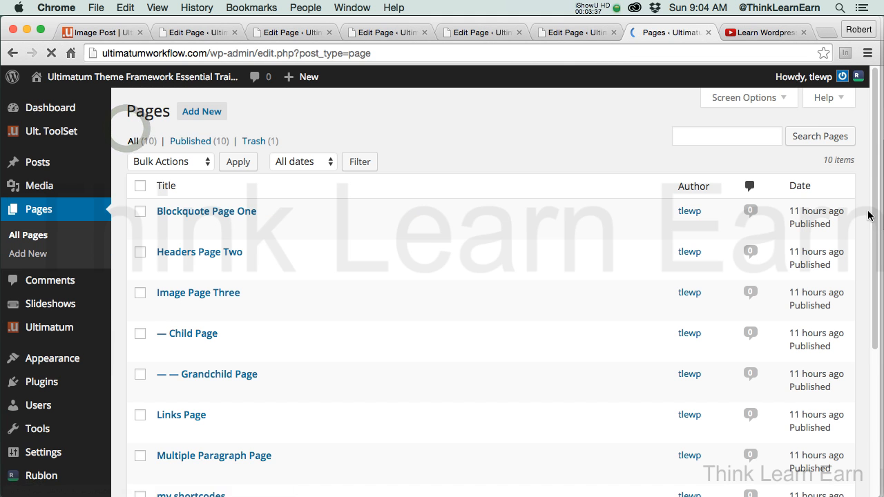
{"action": "scroll", "scroll_direction": "down", "scroll_amount": 3}
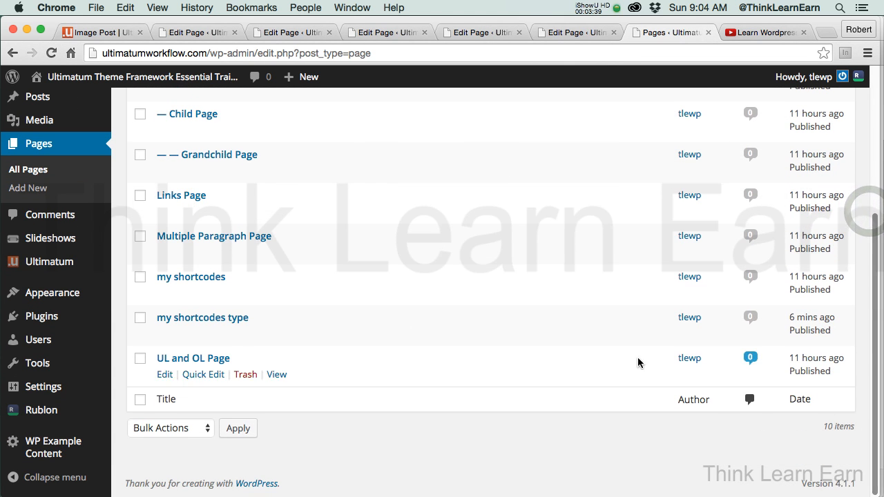
{"action": "mouse_move", "coordinate": [165, 333]}
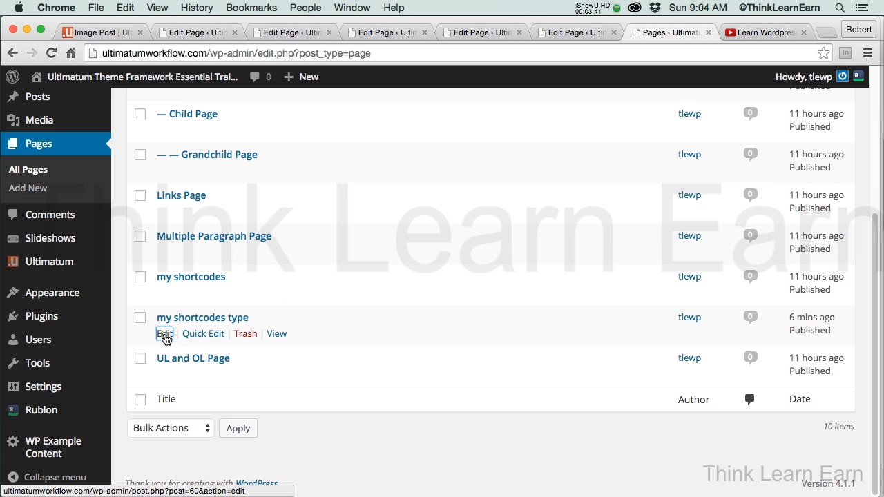
Edit the my shortcodes type page and start another Typography Icon Text shortcode.
{"action": "left_click", "coordinate": [165, 333]}
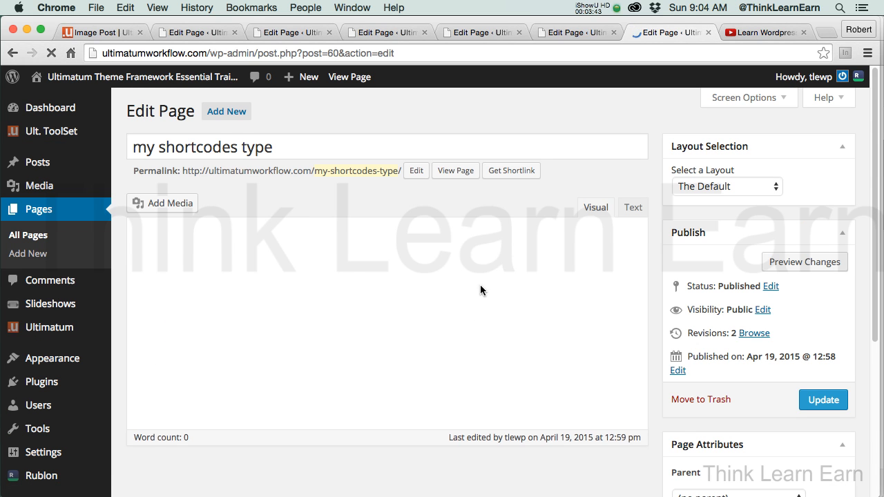
{"action": "left_click", "coordinate": [449, 229]}
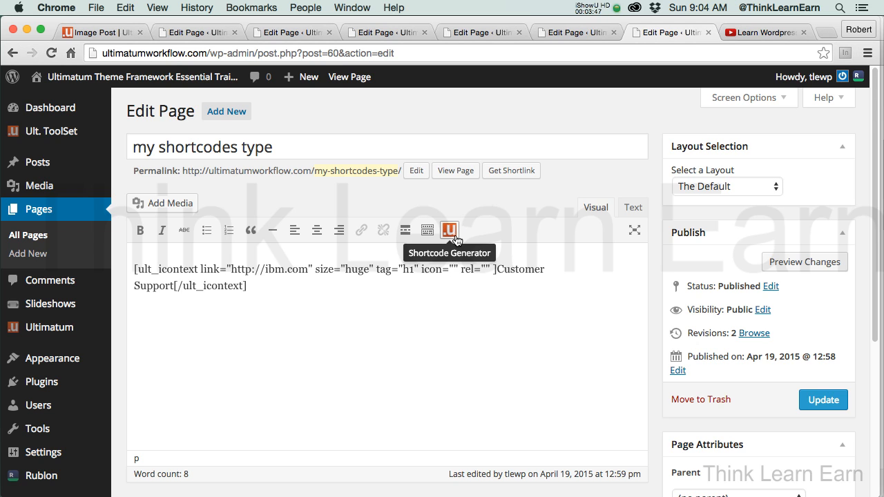
{"action": "mouse_move", "coordinate": [348, 305]}
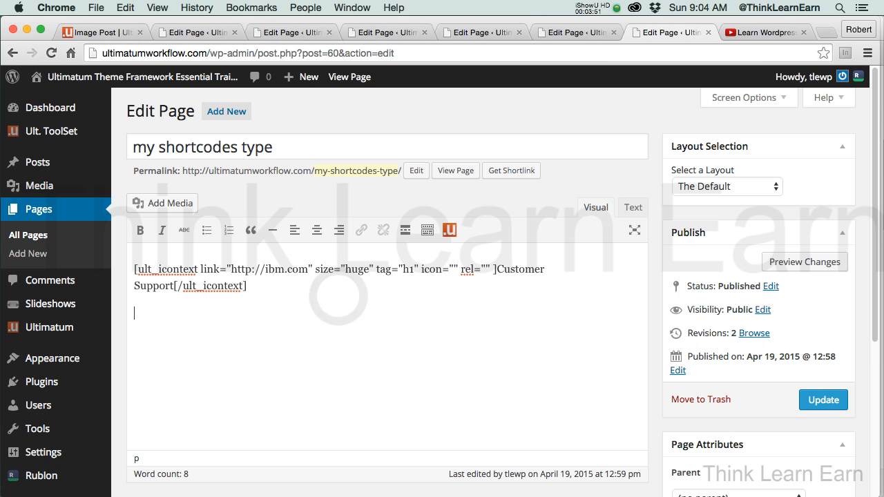
{"action": "left_click", "coordinate": [450, 229]}
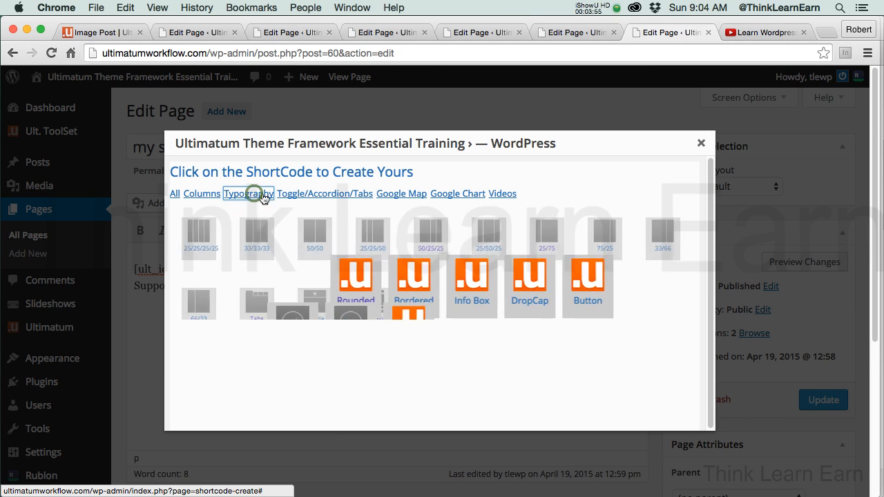
{"action": "left_click", "coordinate": [249, 194]}
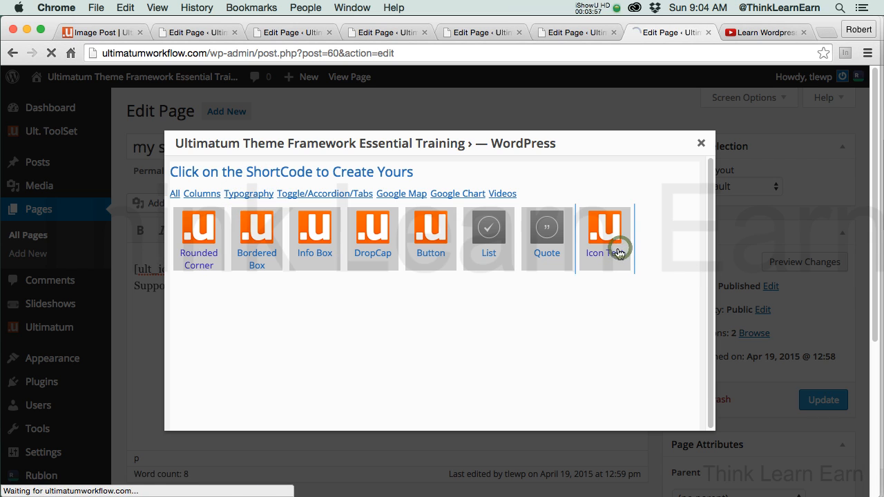
{"action": "left_click", "coordinate": [605, 237]}
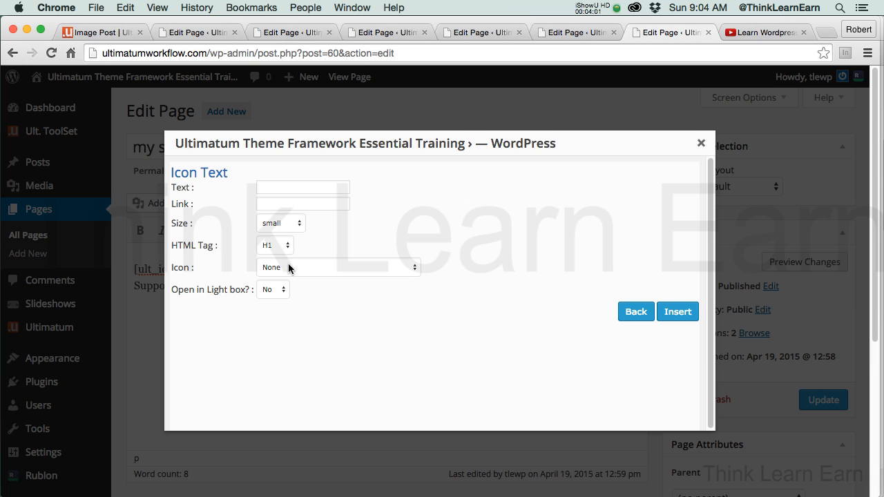
{"action": "mouse_move", "coordinate": [155, 295]}
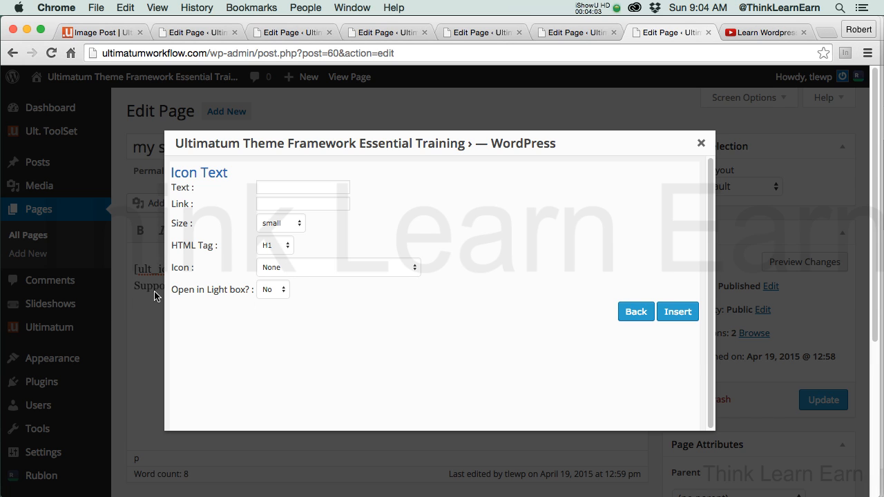
Choose the wallet_money icon, enable the light box, and insert the shortcode.
{"action": "left_click", "coordinate": [338, 268]}
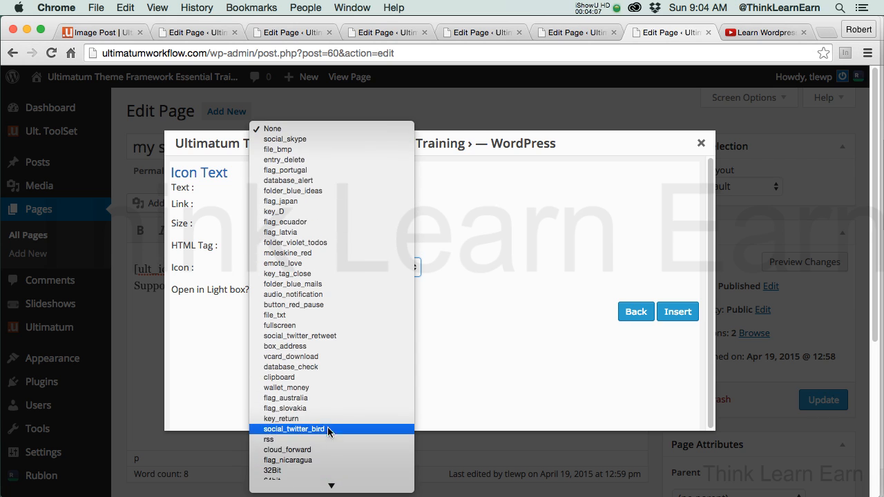
{"action": "mouse_move", "coordinate": [329, 387]}
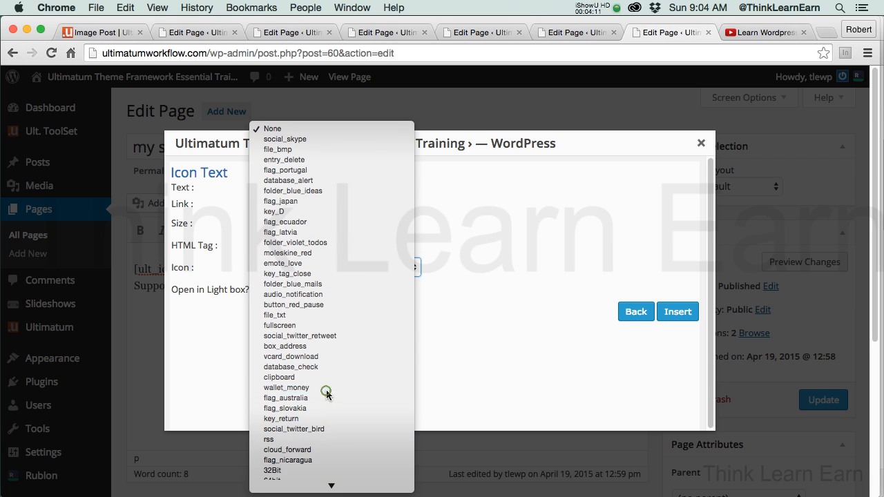
{"action": "left_click", "coordinate": [286, 387]}
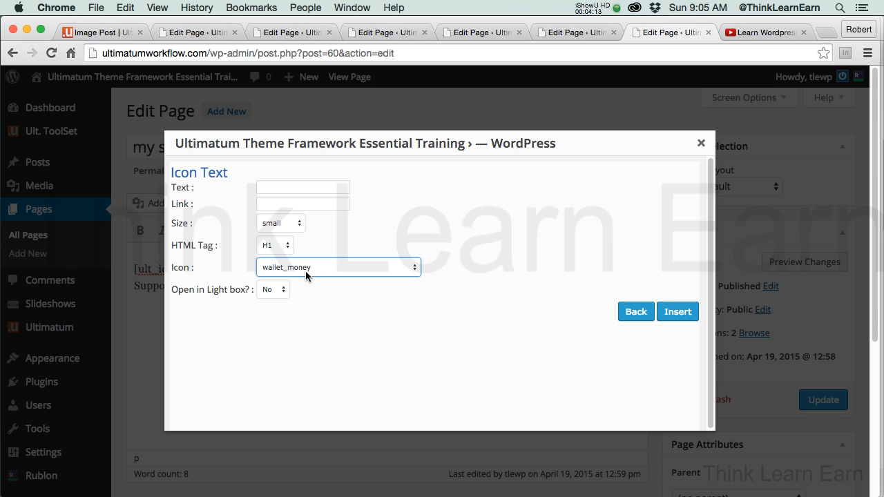
{"action": "left_click", "coordinate": [279, 223]}
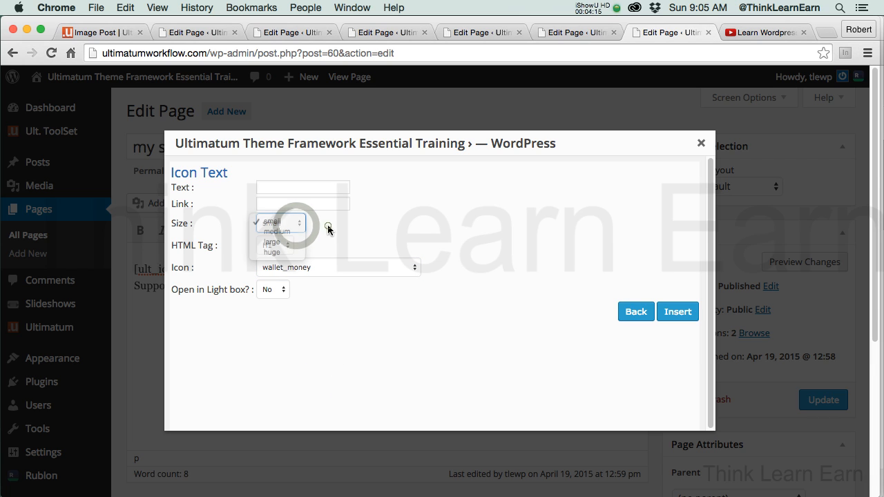
{"action": "left_click", "coordinate": [273, 290]}
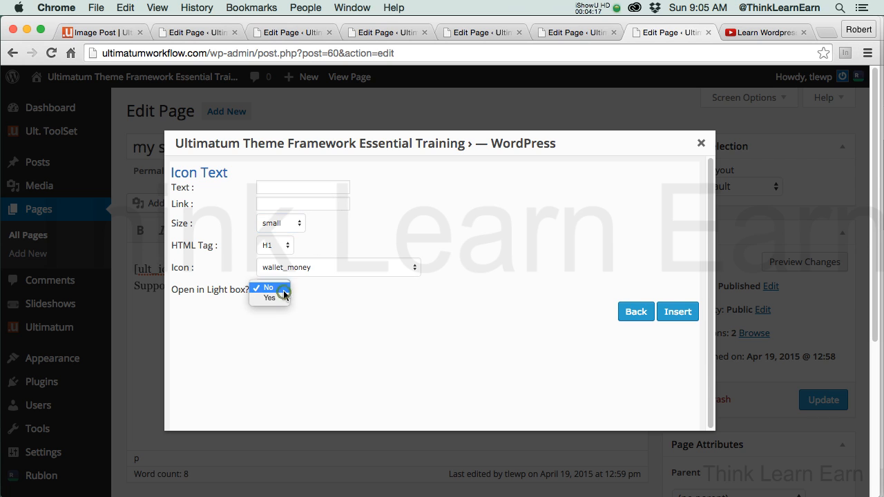
{"action": "left_click", "coordinate": [269, 298]}
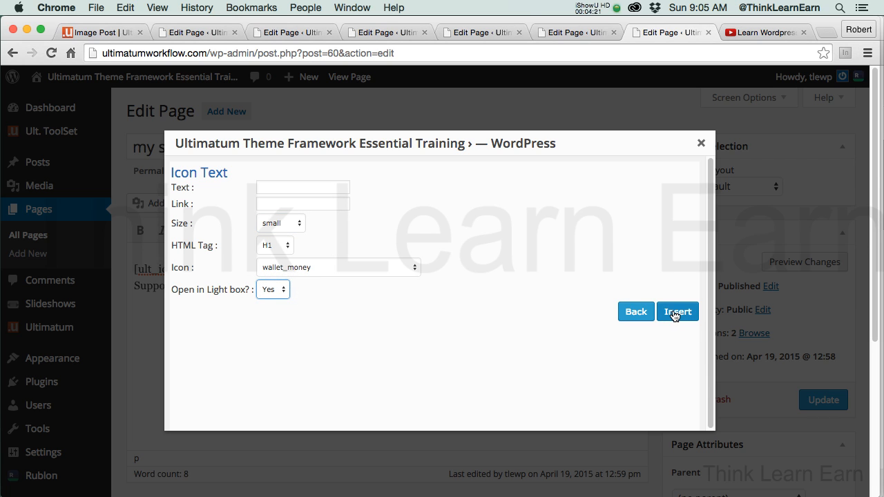
{"action": "left_click", "coordinate": [677, 312]}
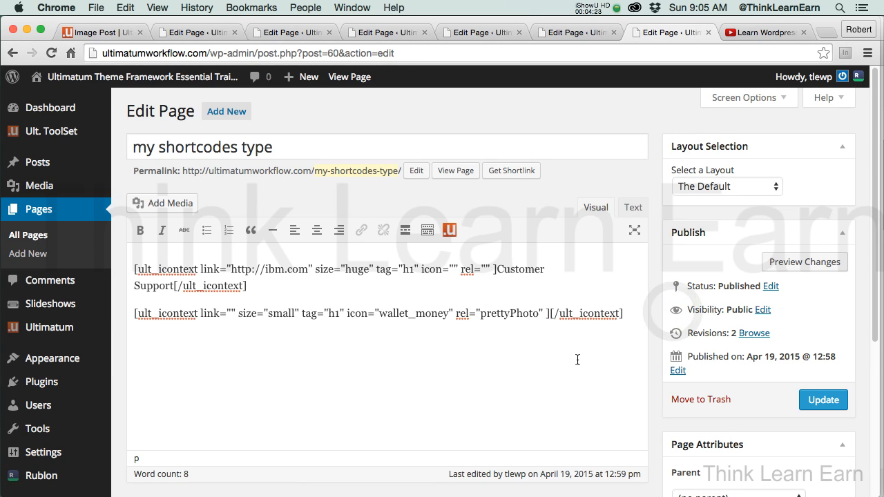
{"action": "mouse_move", "coordinate": [409, 335]}
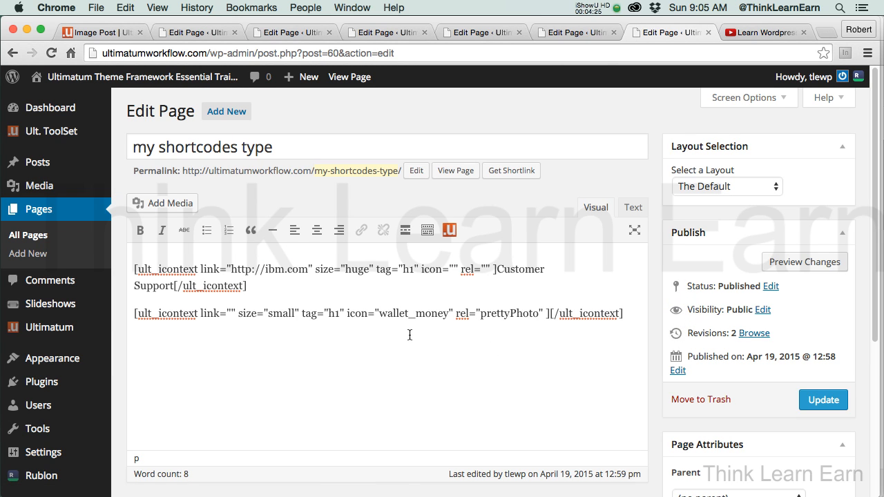
{"action": "mouse_move", "coordinate": [386, 321]}
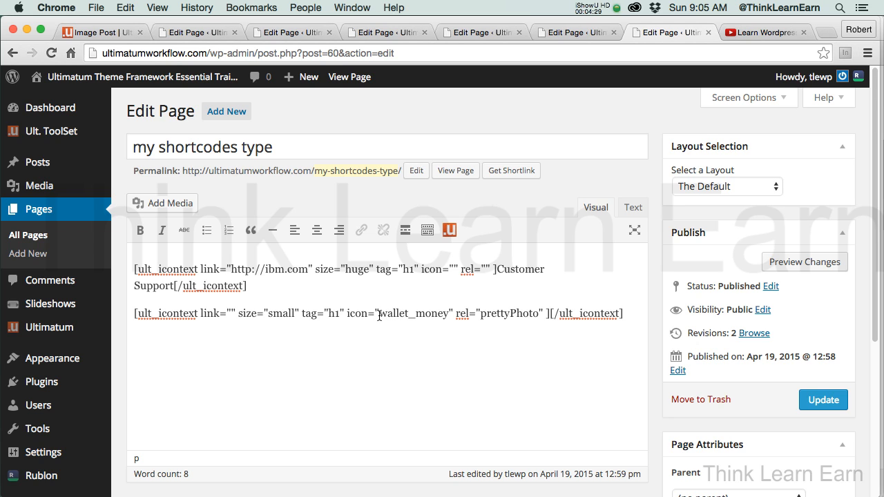
Copy wallet_money and prettyPhoto into the Customer Support shortcode and delete the second, empty one.
{"action": "double_click", "coordinate": [412, 314]}
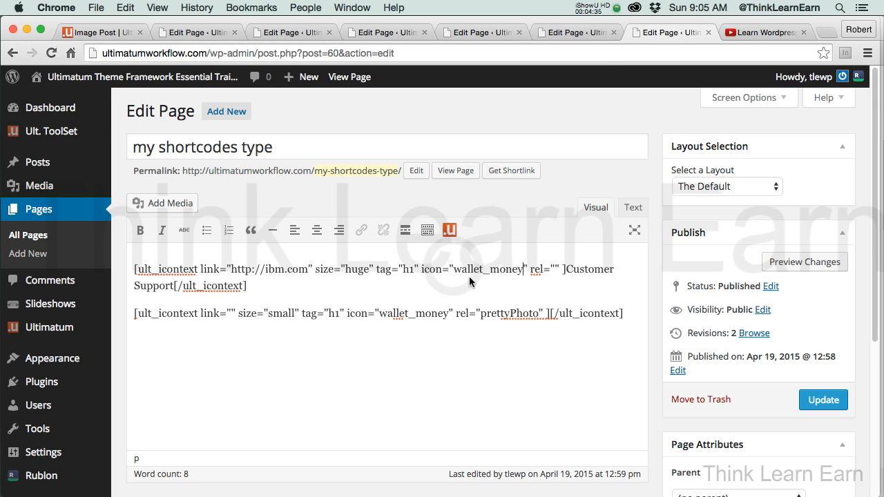
{"action": "mouse_move", "coordinate": [510, 315]}
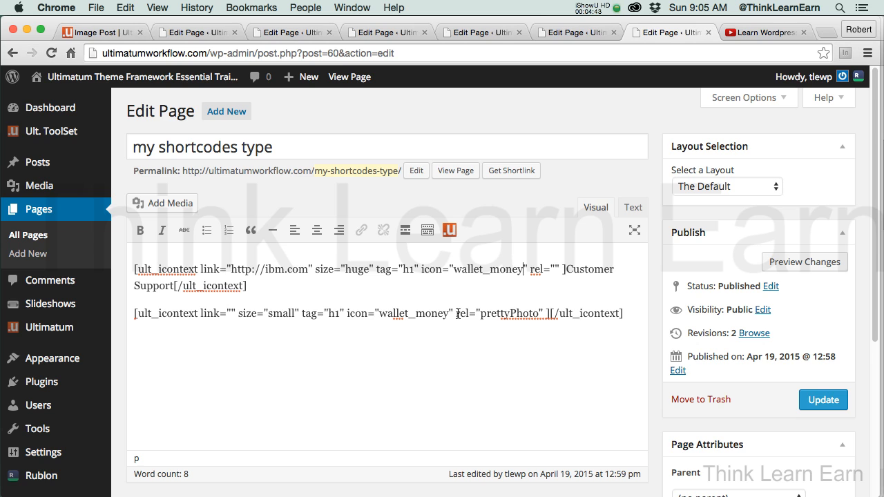
{"action": "double_click", "coordinate": [496, 313]}
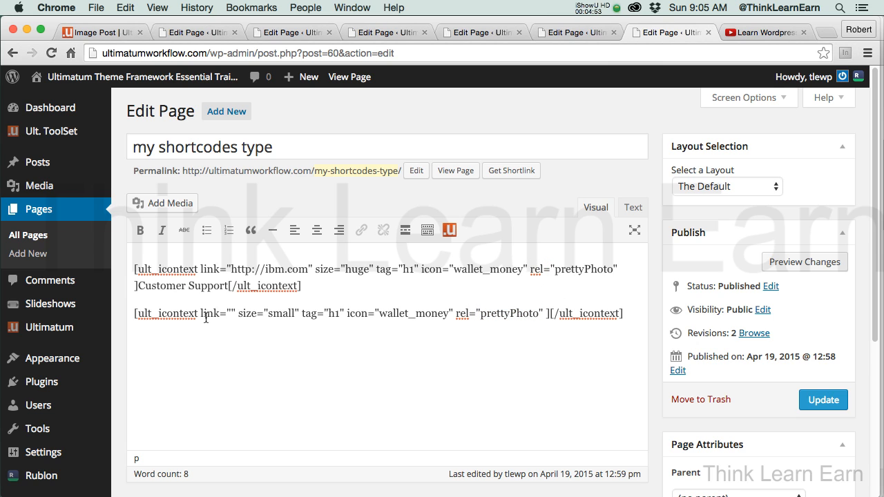
{"action": "triple_click", "coordinate": [377, 312]}
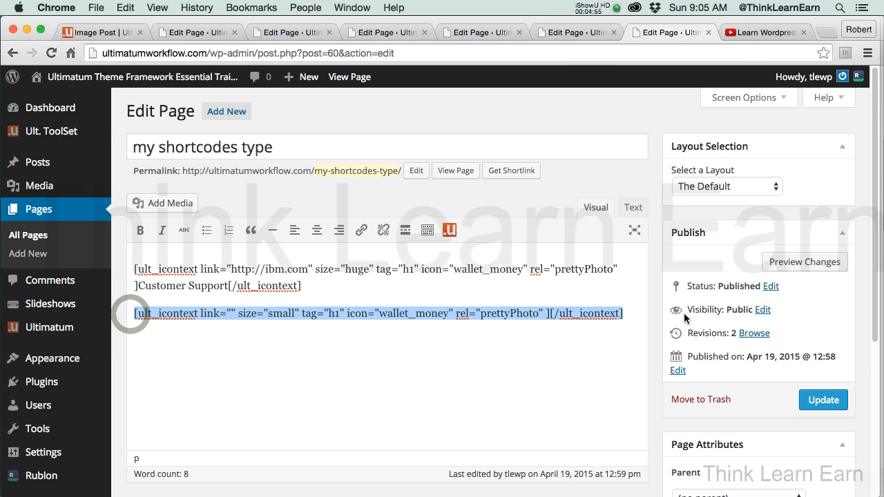
{"action": "key", "text": "Delete"}
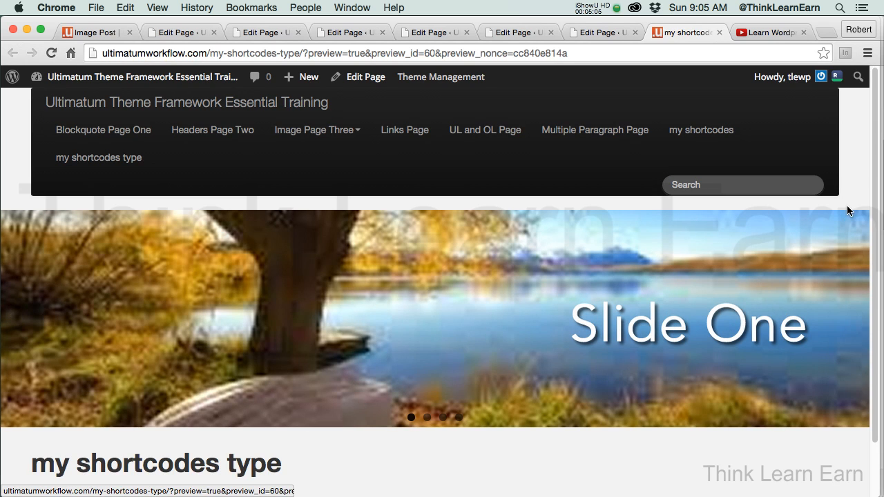
View the Customer Support heading in the preview, then return to Edit Page.
{"action": "scroll", "scroll_direction": "down", "scroll_amount": 3}
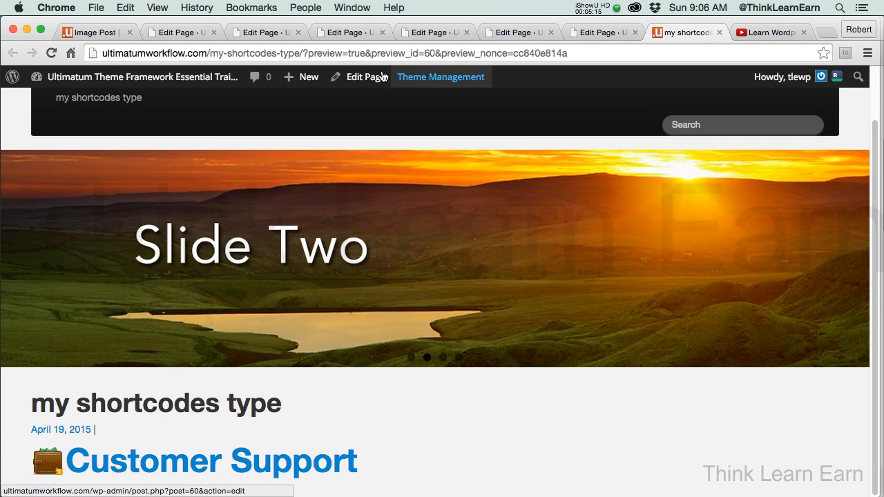
{"action": "left_click", "coordinate": [359, 78]}
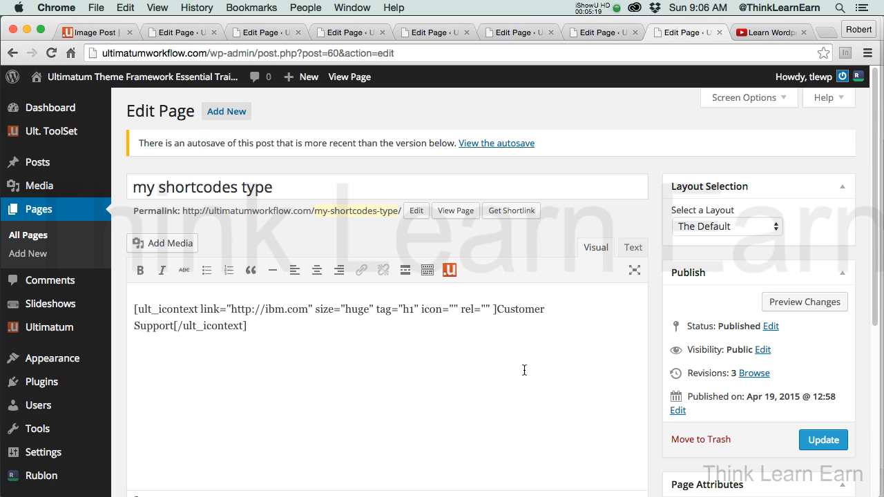
Change the shortcode's heading tag from h1 to h4, check the preview, and reselect the tag.
{"action": "double_click", "coordinate": [406, 309]}
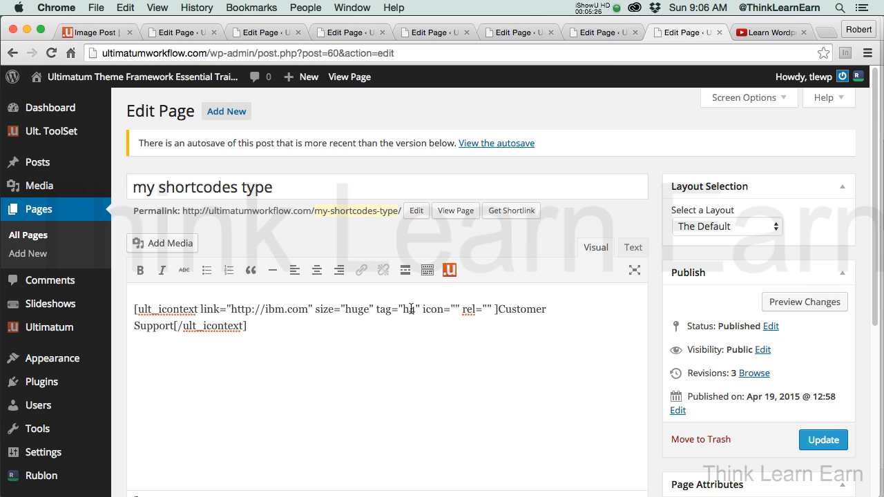
{"action": "mouse_move", "coordinate": [449, 269]}
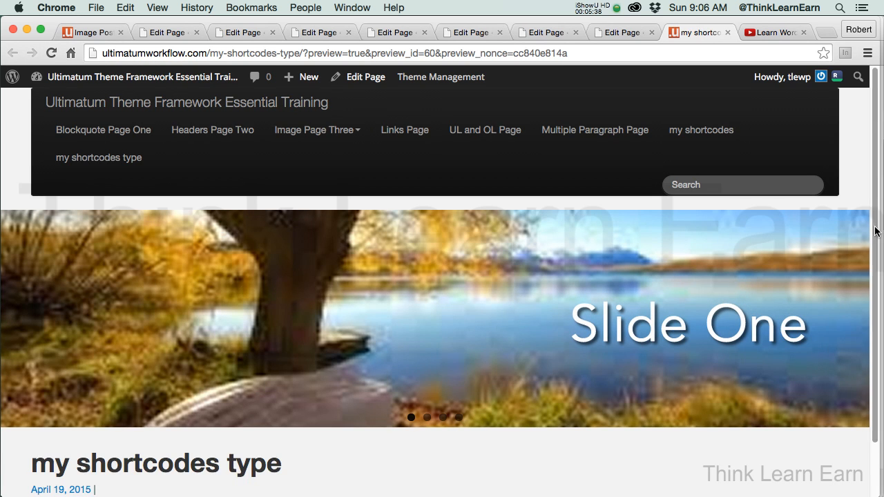
{"action": "scroll", "scroll_direction": "down", "scroll_amount": 3}
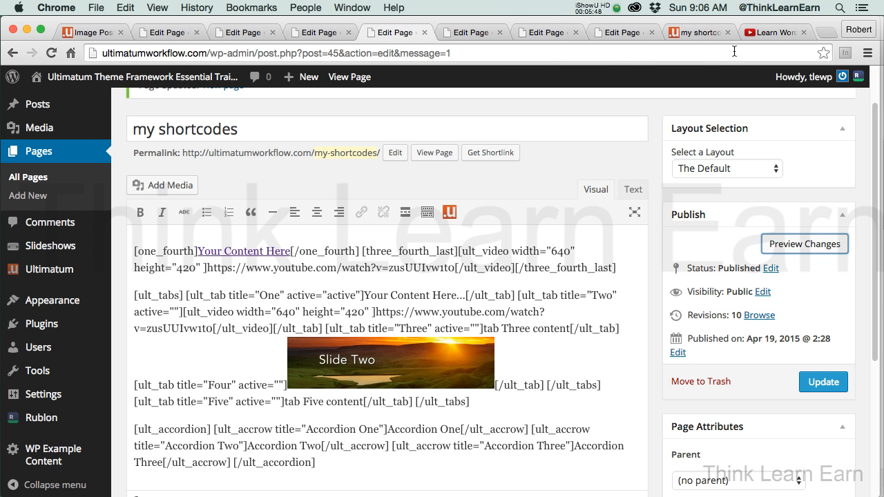
{"action": "left_click", "coordinate": [804, 244]}
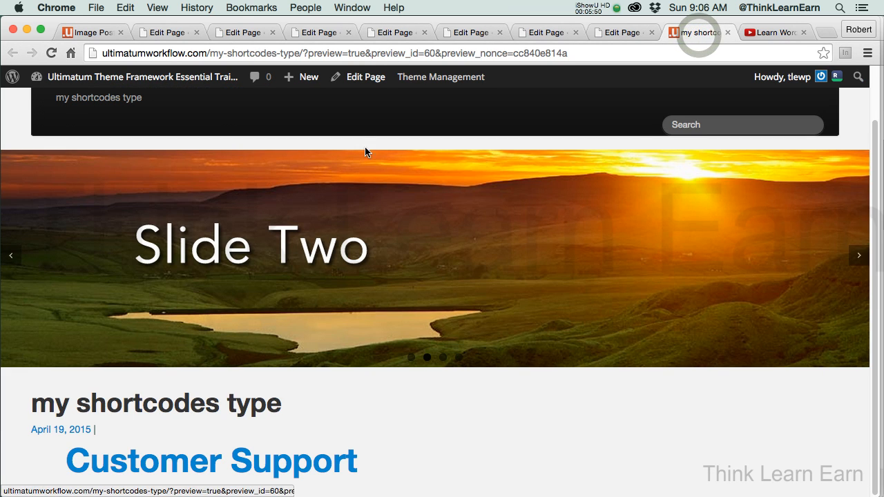
{"action": "left_click", "coordinate": [364, 78]}
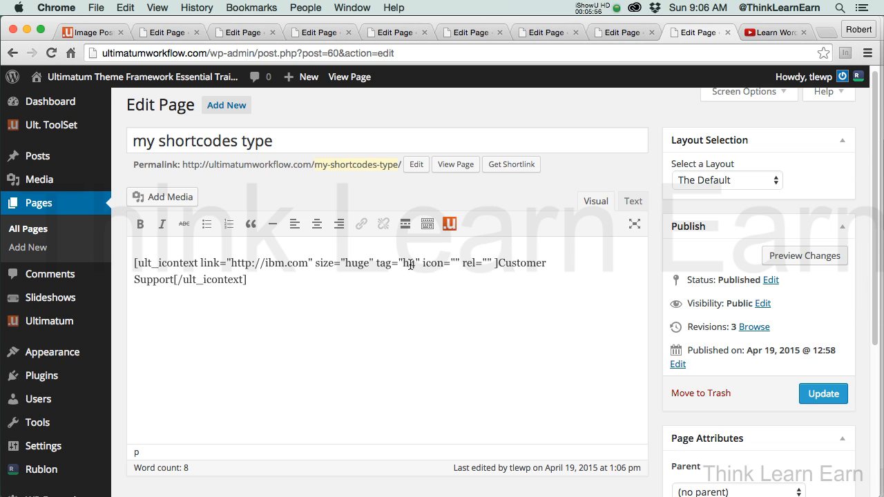
{"action": "double_click", "coordinate": [409, 263]}
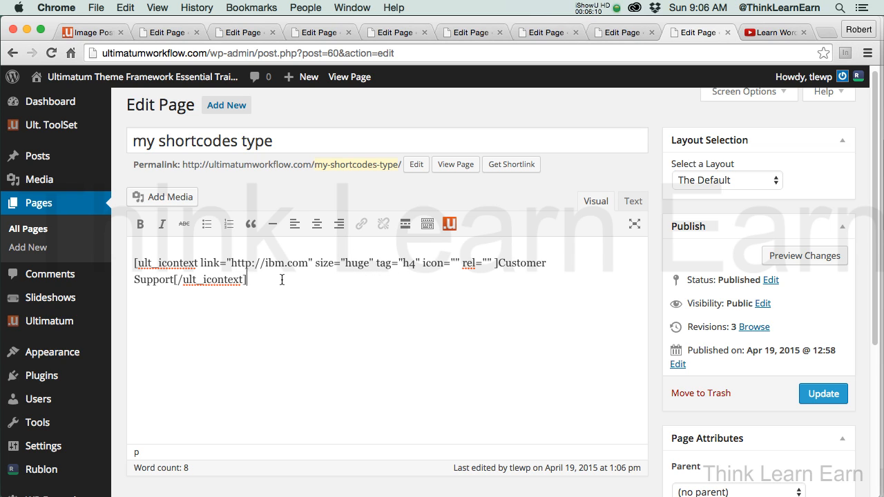
{"action": "mouse_move", "coordinate": [348, 272]}
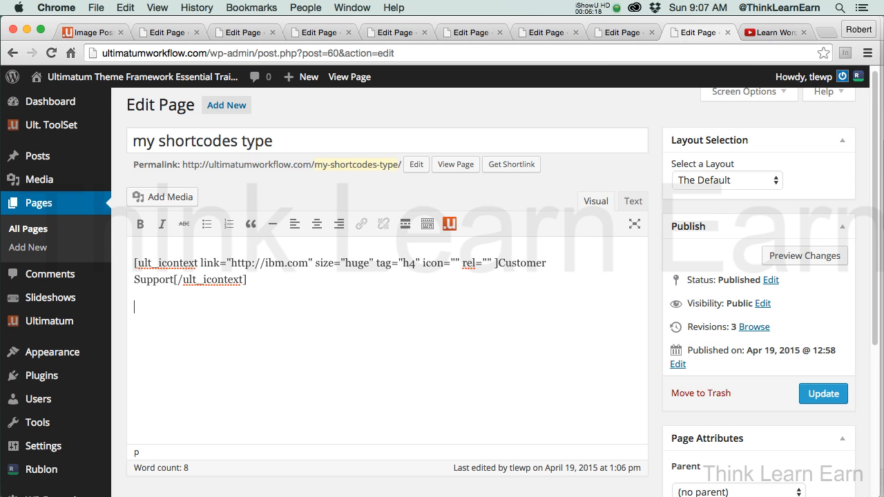
Browse the Icon Text shortcode's icon dropdown in the Ultimatum picker, then update the page.
{"action": "left_click", "coordinate": [449, 224]}
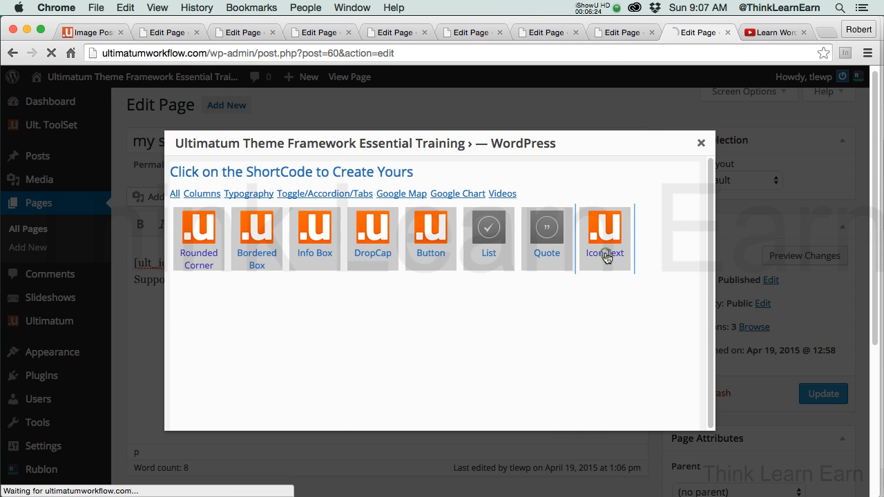
{"action": "left_click", "coordinate": [605, 238]}
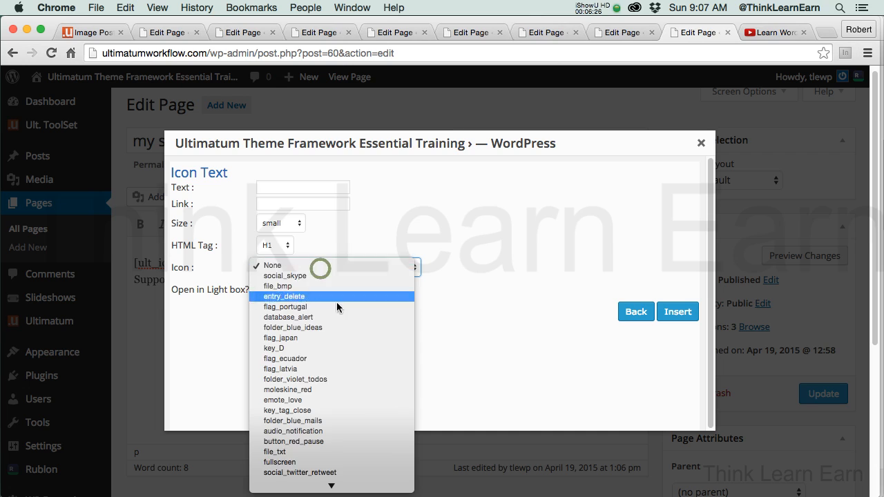
{"action": "scroll", "scroll_direction": "down", "scroll_amount": 3}
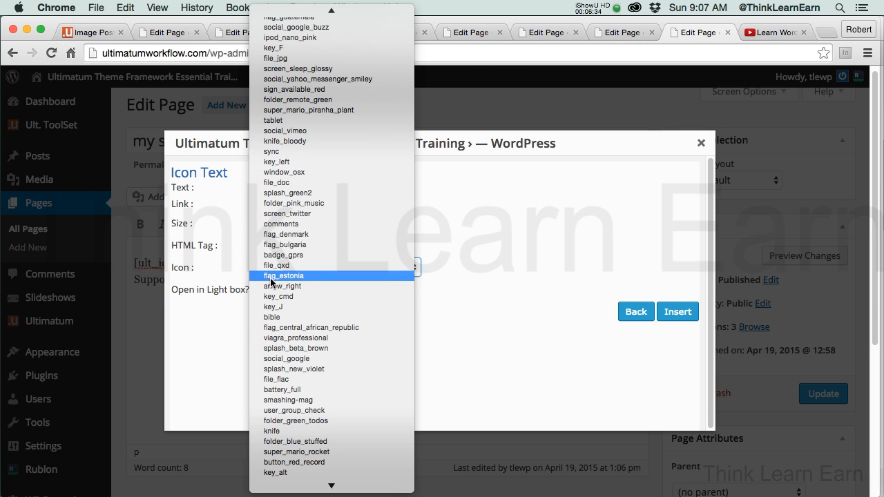
{"action": "scroll", "scroll_direction": "down", "scroll_amount": 3}
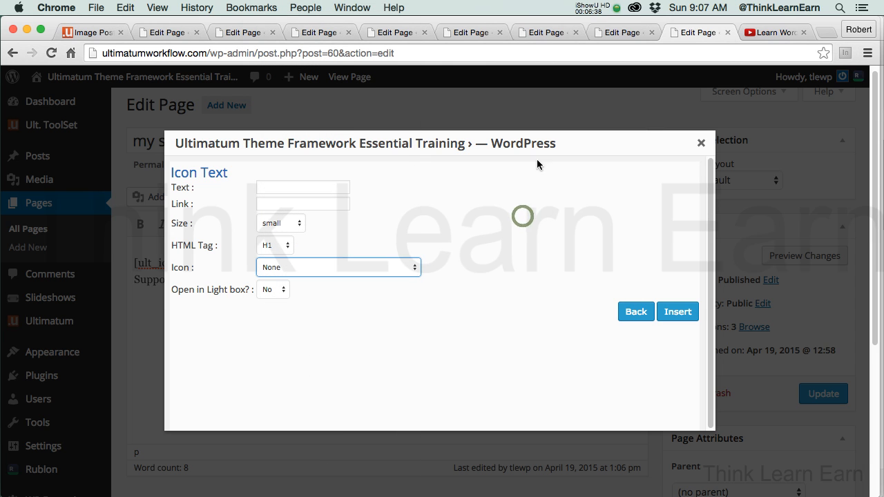
{"action": "left_click", "coordinate": [677, 312]}
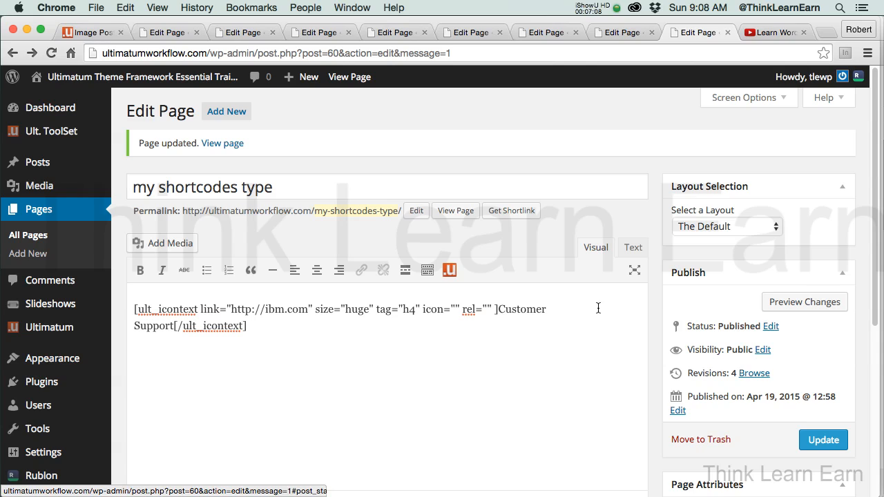
{"action": "mouse_move", "coordinate": [453, 337]}
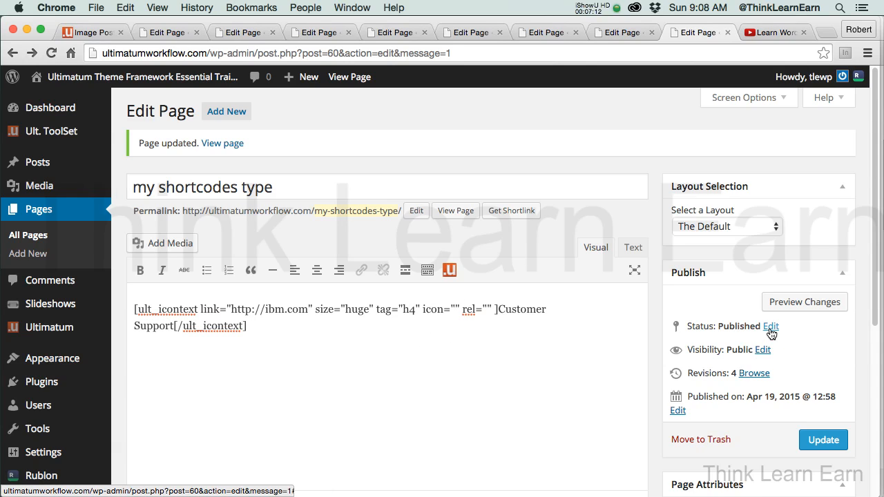
{"action": "mouse_move", "coordinate": [762, 352]}
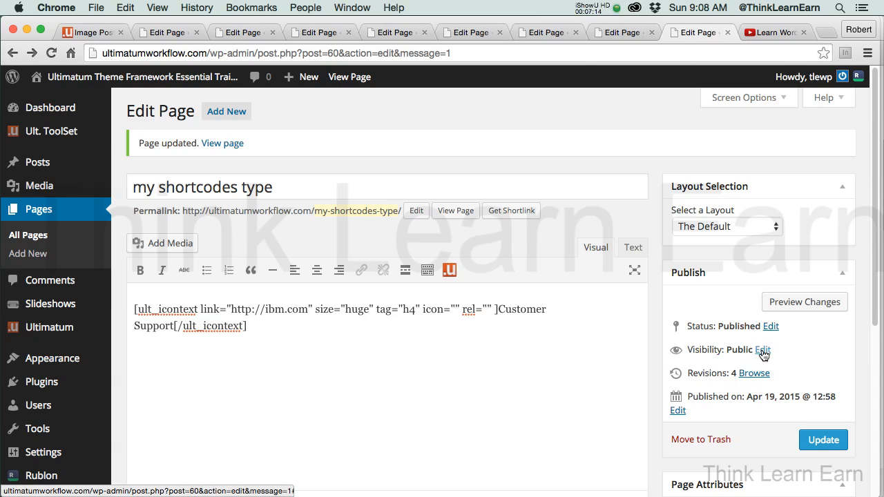
{"action": "left_click", "coordinate": [763, 350]}
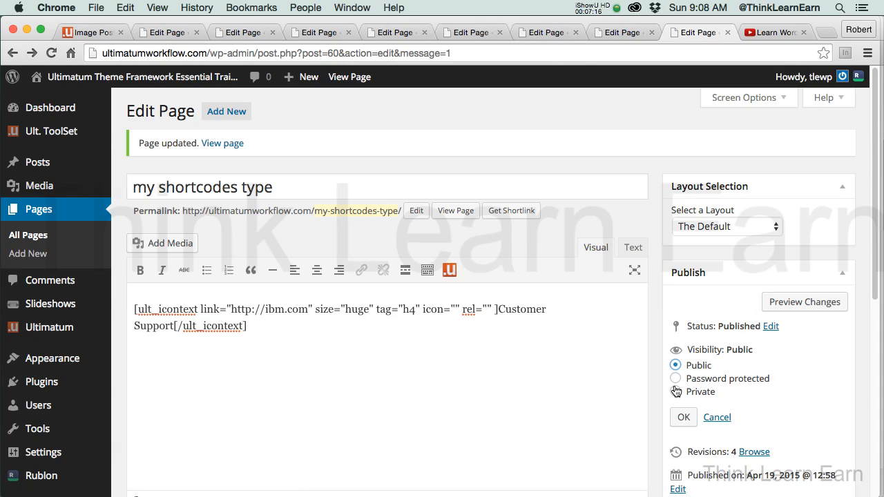
{"action": "mouse_move", "coordinate": [772, 340]}
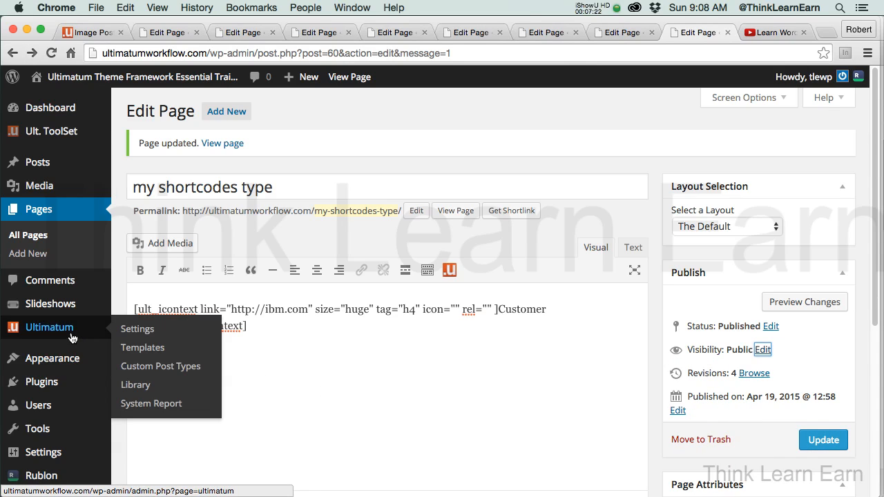
Go to the Ultimatum Library in the admin menu and show its icon collection.
{"action": "left_click", "coordinate": [136, 384]}
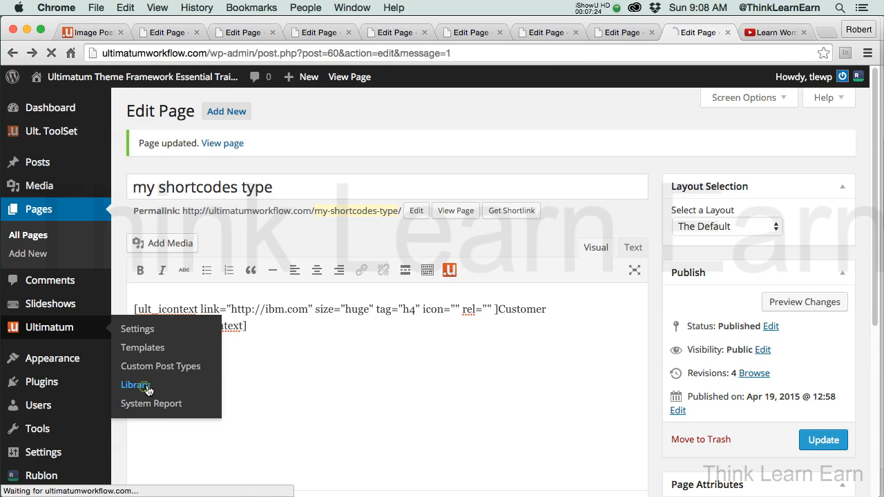
{"action": "left_click", "coordinate": [136, 384]}
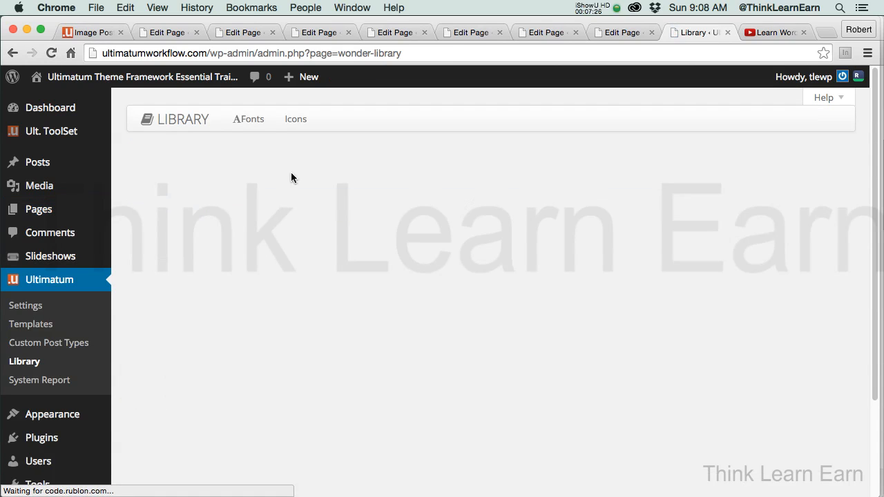
{"action": "left_click", "coordinate": [249, 119]}
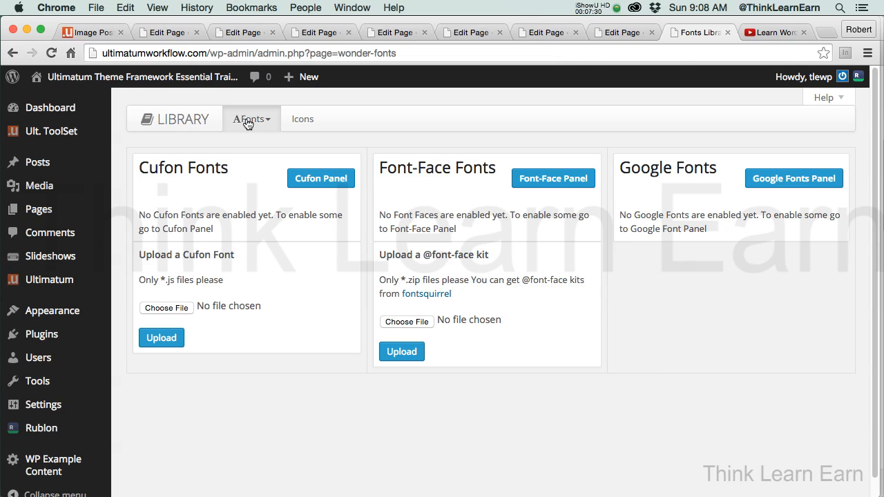
{"action": "mouse_move", "coordinate": [303, 119]}
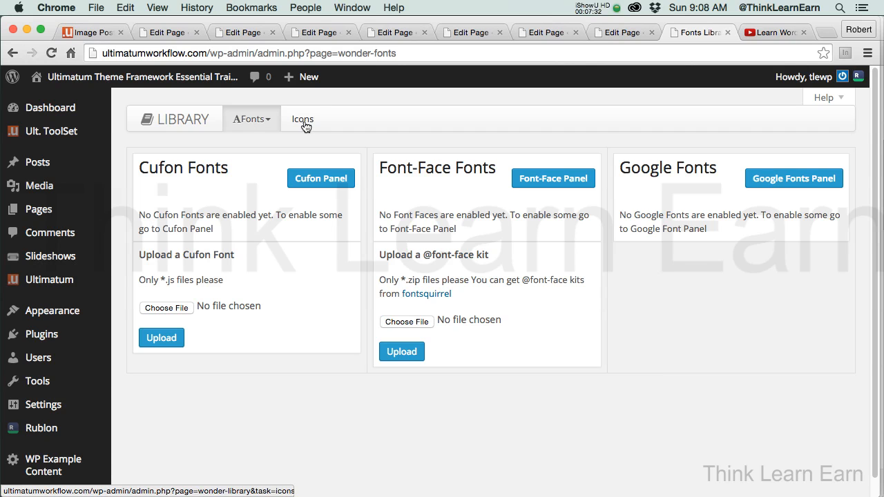
{"action": "left_click", "coordinate": [296, 119]}
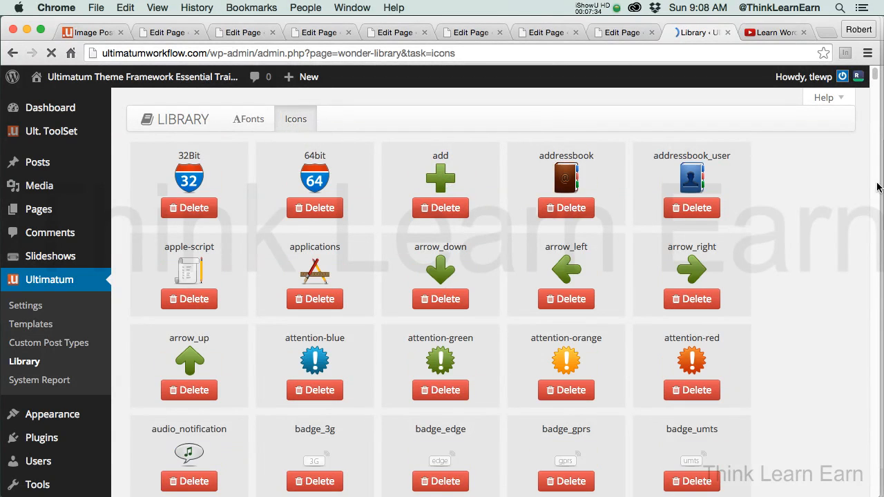
Scroll down through the icon library looking for a suitable heart icon.
{"action": "scroll", "scroll_direction": "down", "scroll_amount": 3}
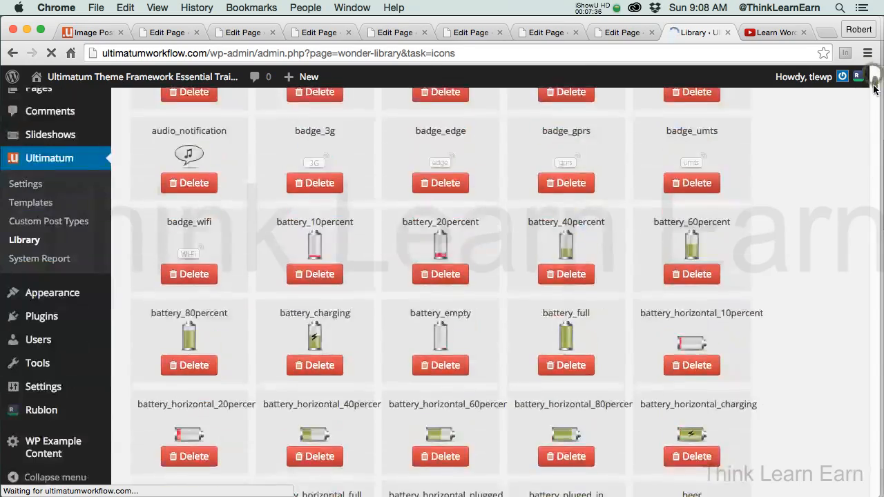
{"action": "scroll", "scroll_direction": "down", "scroll_amount": 3}
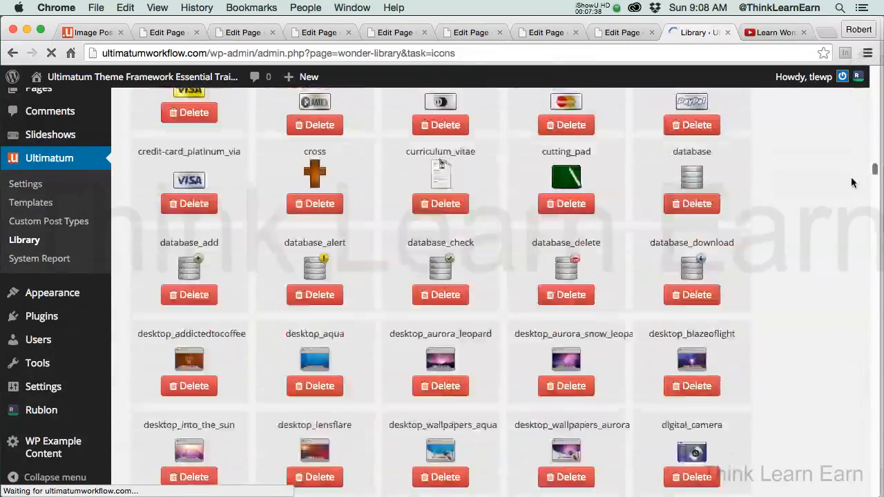
{"action": "scroll", "scroll_direction": "down", "scroll_amount": 3}
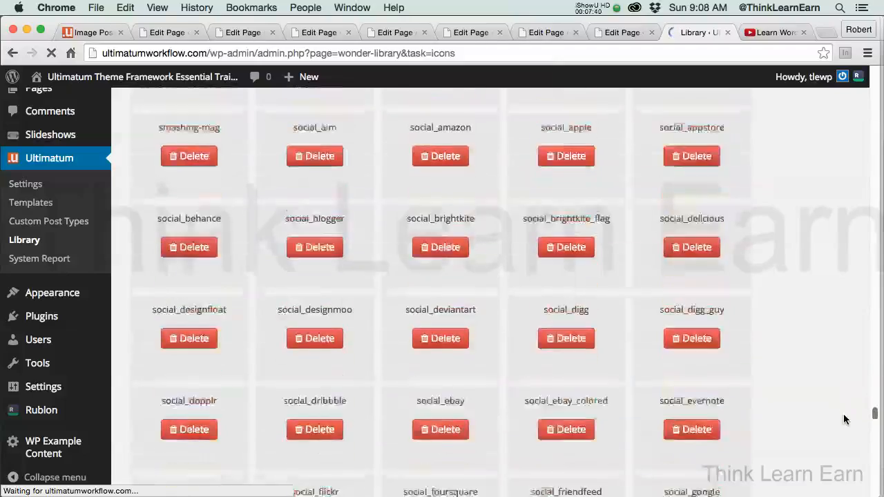
{"action": "scroll", "scroll_direction": "down", "scroll_amount": 3}
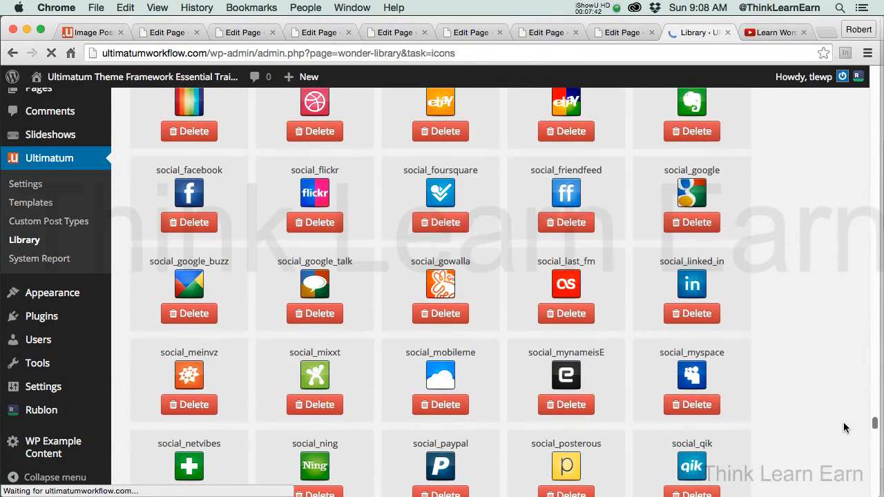
{"action": "scroll", "scroll_direction": "down", "scroll_amount": 3}
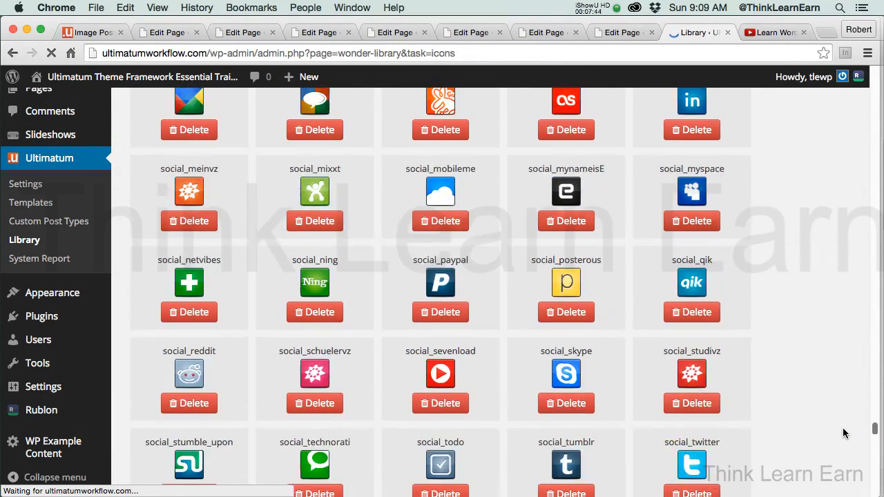
{"action": "scroll", "scroll_direction": "up", "scroll_amount": 3}
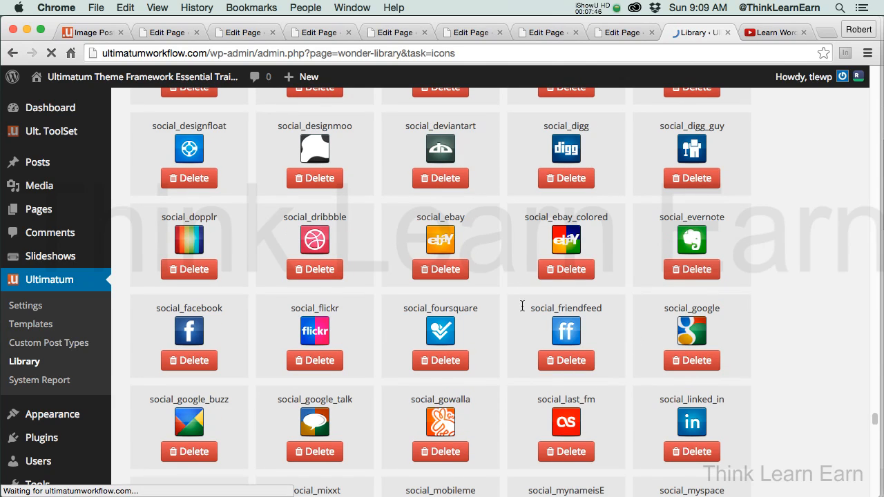
{"action": "mouse_move", "coordinate": [587, 238]}
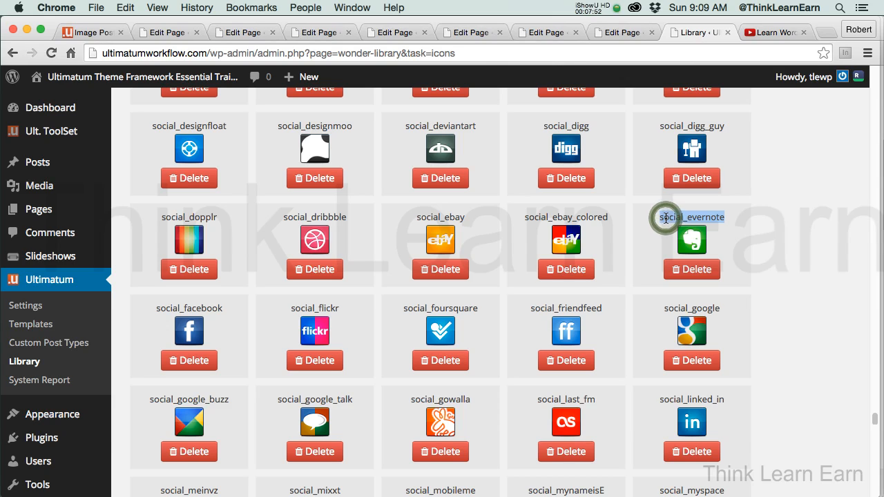
{"action": "mouse_move", "coordinate": [567, 308]}
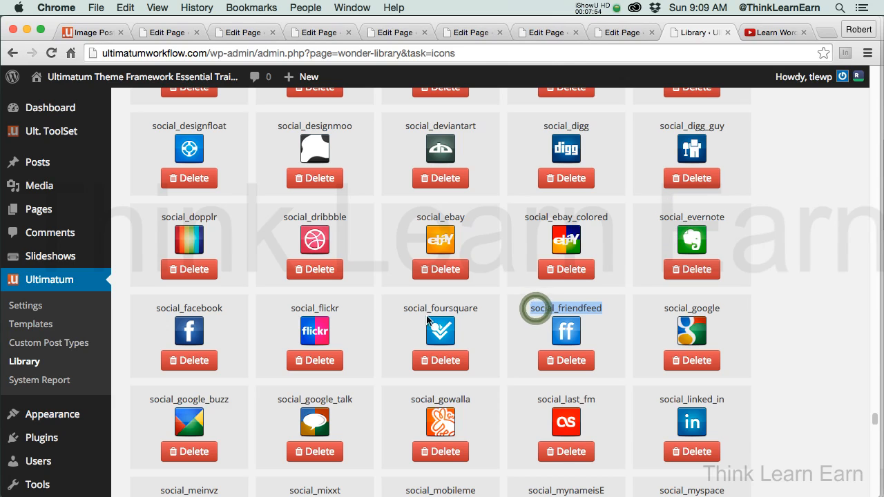
{"action": "scroll", "scroll_direction": "down", "scroll_amount": 3}
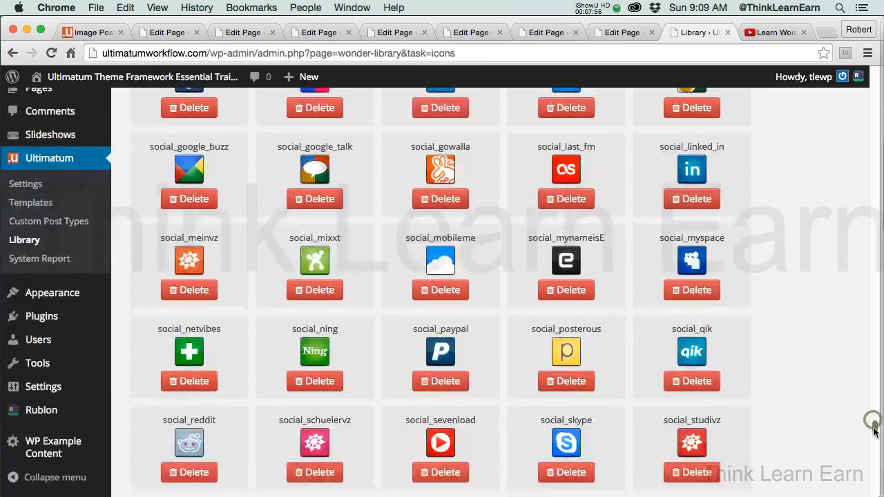
{"action": "scroll", "scroll_direction": "down", "scroll_amount": 3}
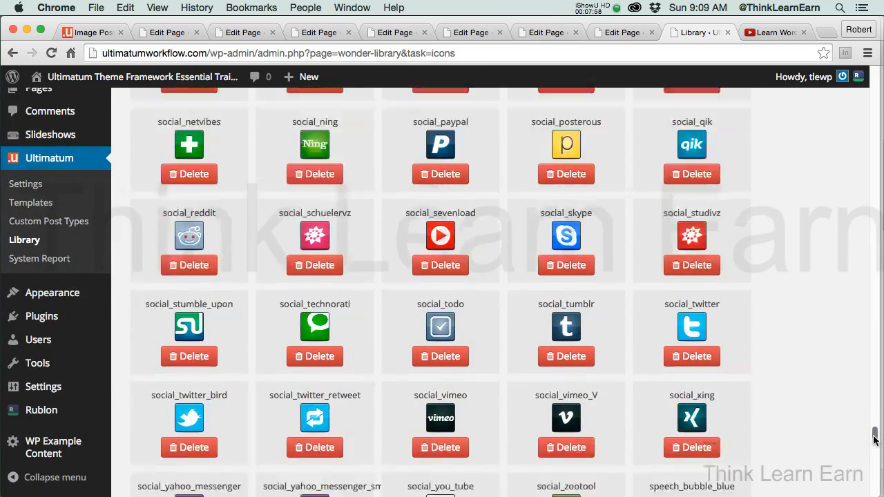
{"action": "scroll", "scroll_direction": "down", "scroll_amount": 3}
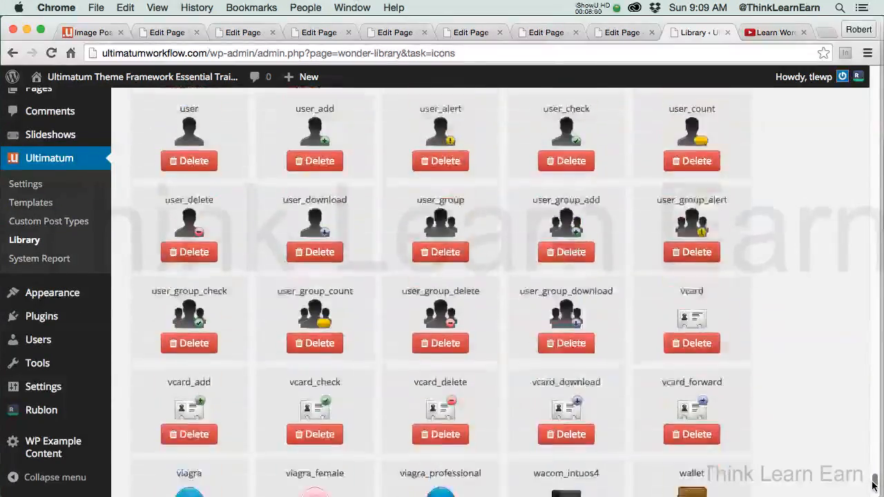
{"action": "scroll", "scroll_direction": "down", "scroll_amount": 3}
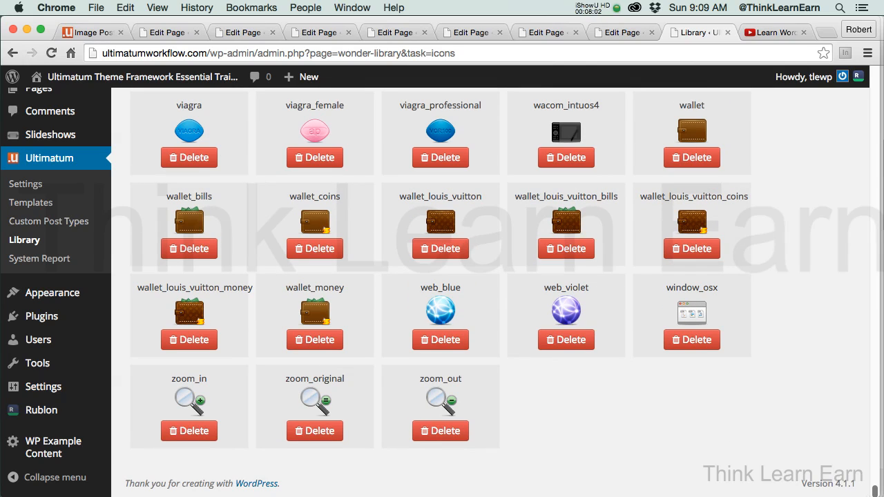
{"action": "mouse_move", "coordinate": [356, 326]}
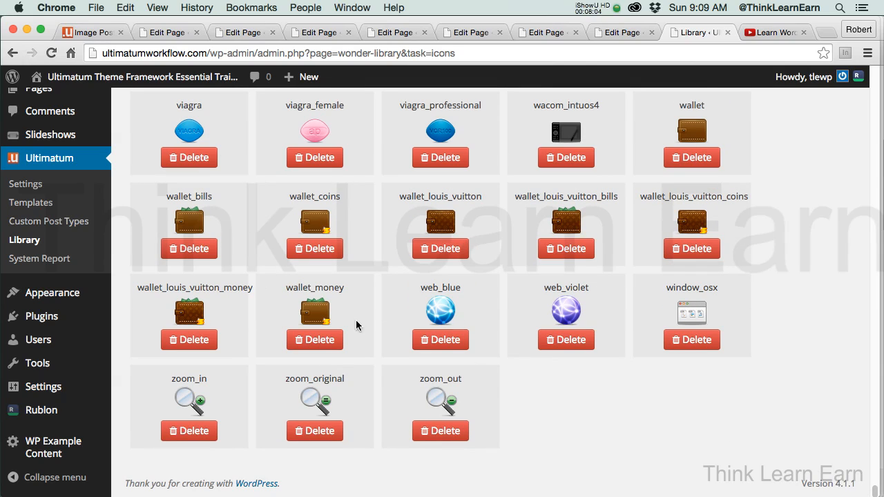
{"action": "mouse_move", "coordinate": [768, 306]}
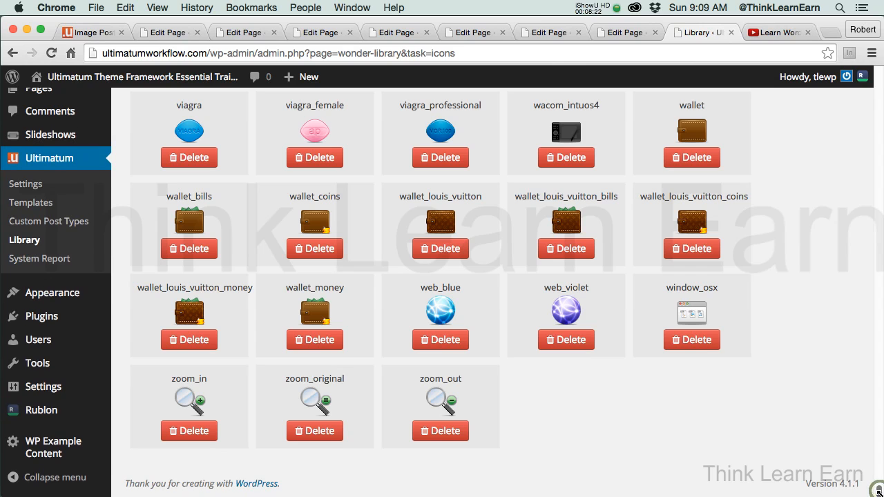
Scroll back to the heart_full icon among gift and wallet_money to note its name.
{"action": "scroll", "scroll_direction": "up", "scroll_amount": 3}
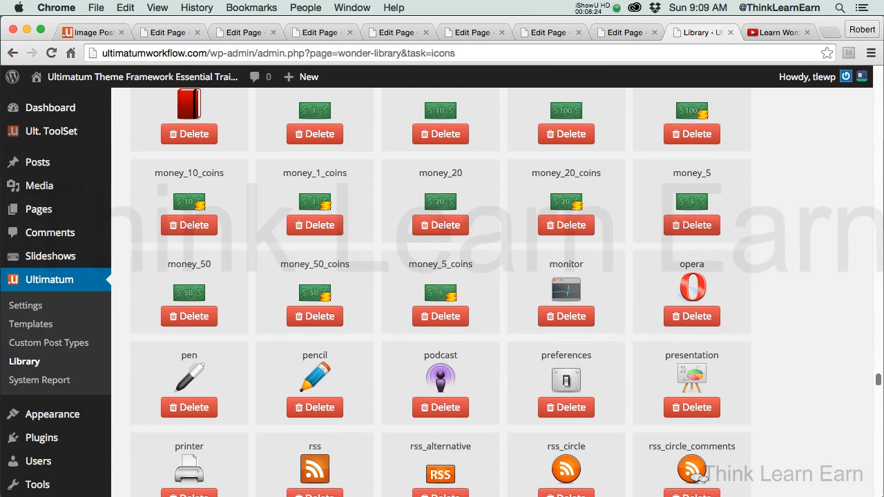
{"action": "scroll", "scroll_direction": "up", "scroll_amount": 3}
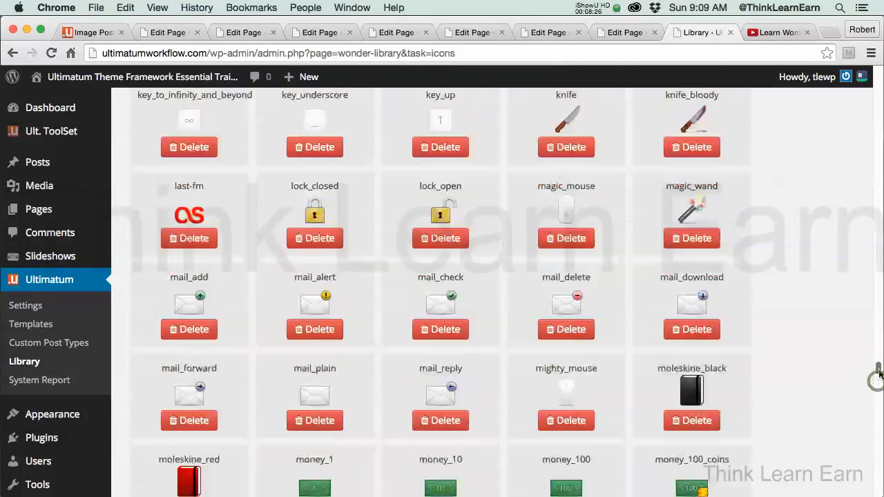
{"action": "scroll", "scroll_direction": "up", "scroll_amount": 3}
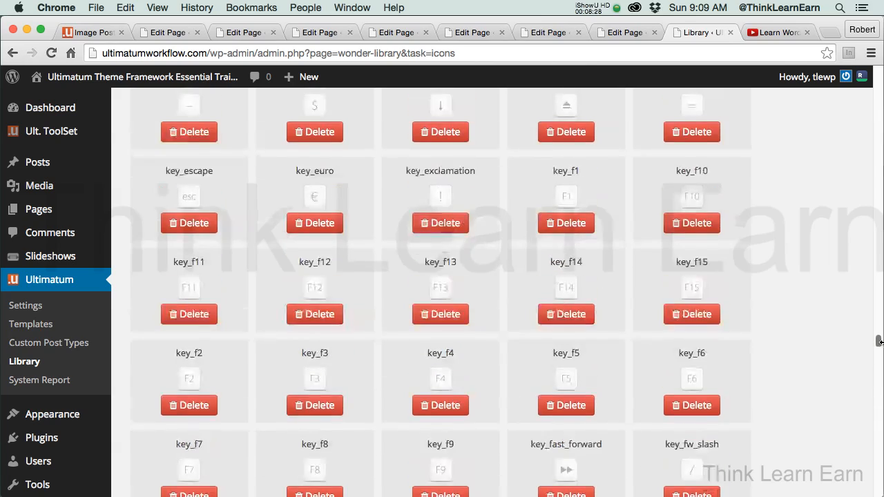
{"action": "scroll", "scroll_direction": "up", "scroll_amount": 3}
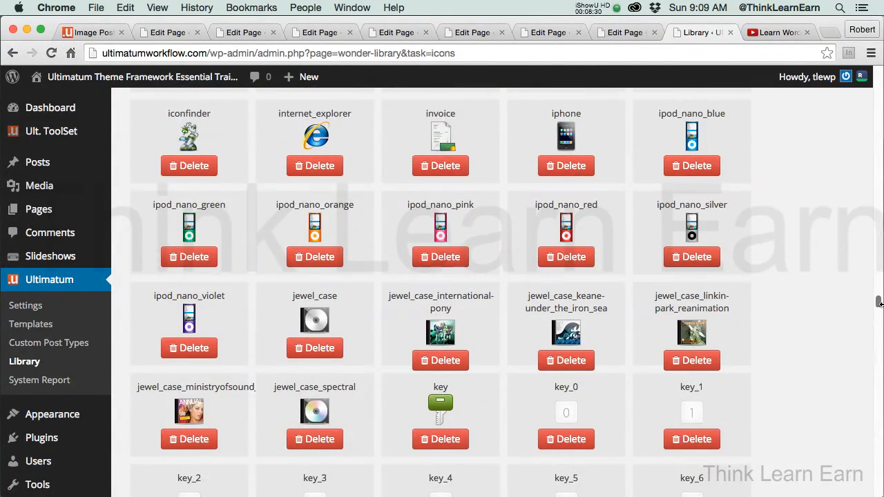
{"action": "scroll", "scroll_direction": "down", "scroll_amount": 3}
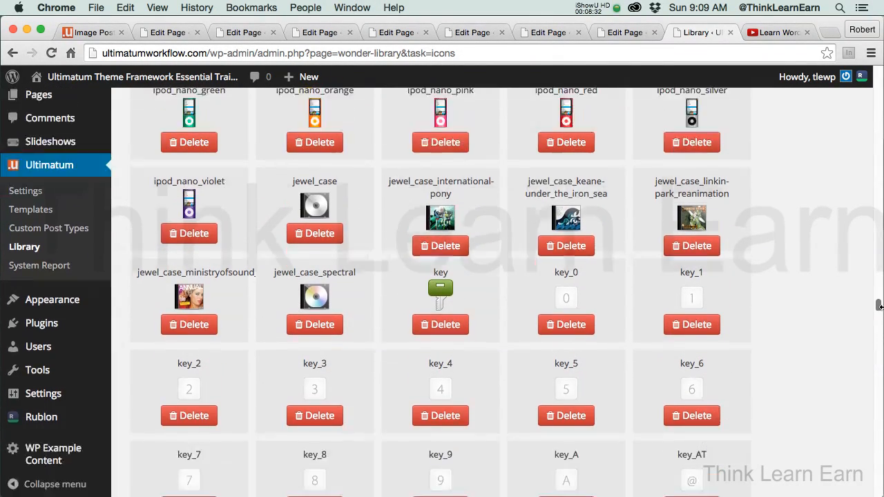
{"action": "scroll", "scroll_direction": "up", "scroll_amount": 3}
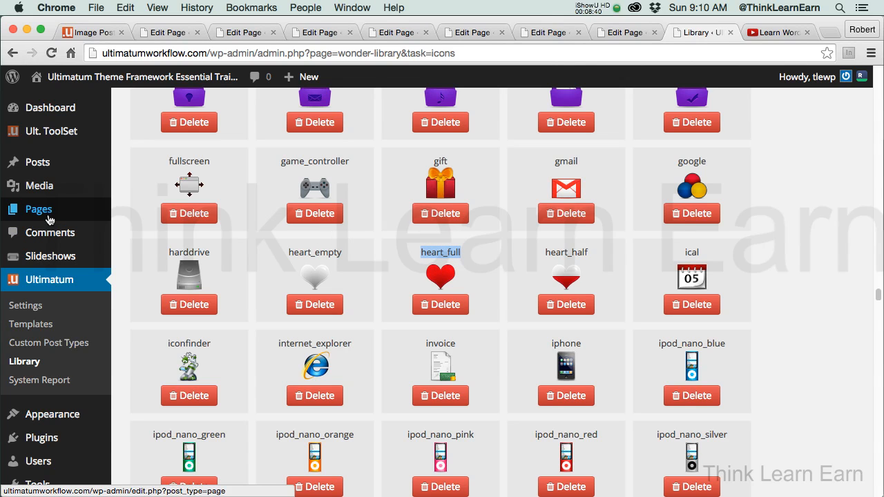
Edit the 'my shortcodes type' page, set the ult_icontext icon to heart_full and update it.
{"action": "left_click", "coordinate": [39, 209]}
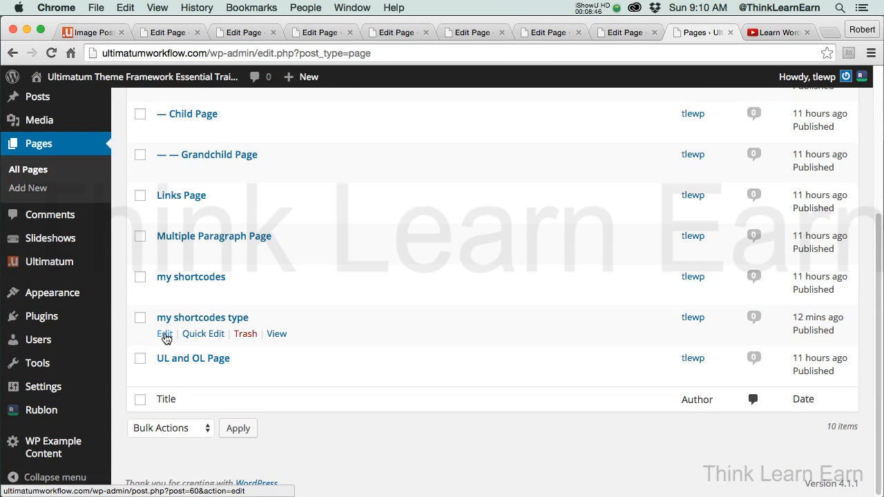
{"action": "left_click", "coordinate": [164, 333]}
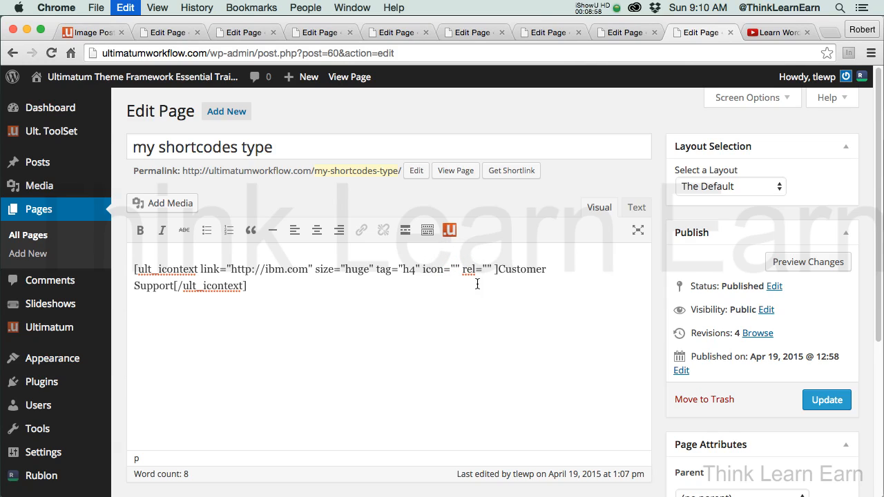
{"action": "left_click", "coordinate": [826, 401]}
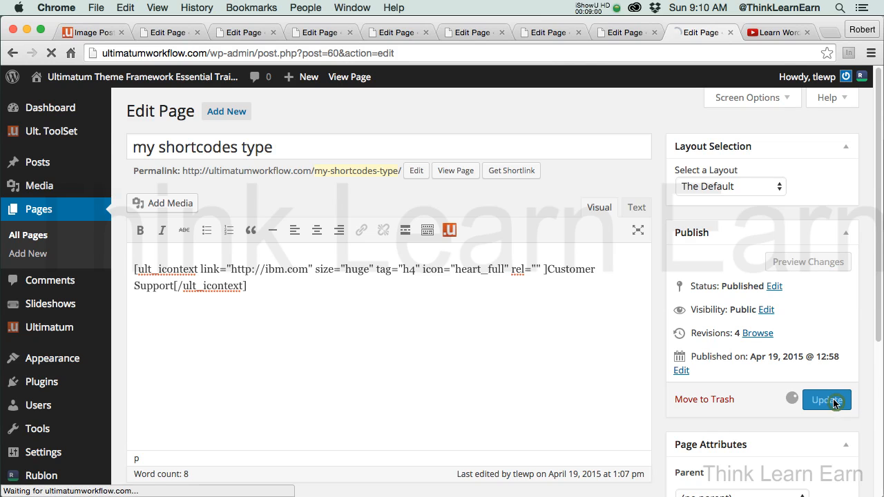
{"action": "left_click", "coordinate": [826, 401]}
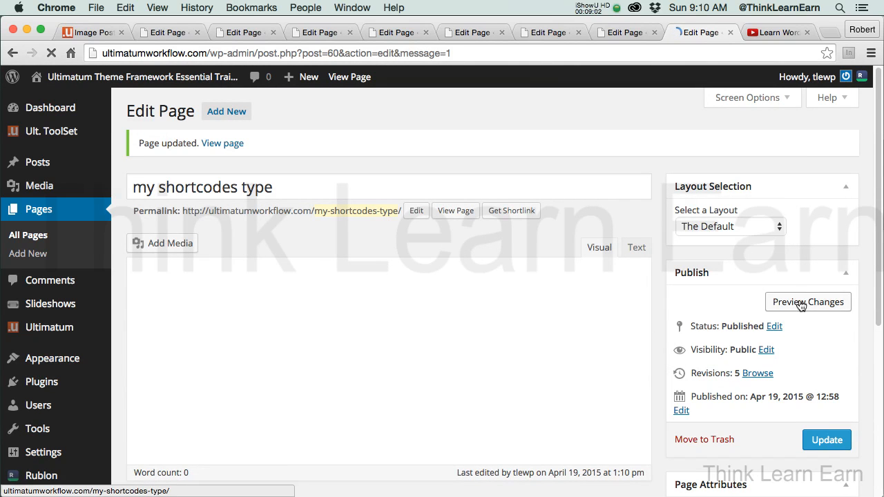
Preview the Customer Support heading with its heart icon, then move to the YouTube video tab.
{"action": "left_click", "coordinate": [808, 302]}
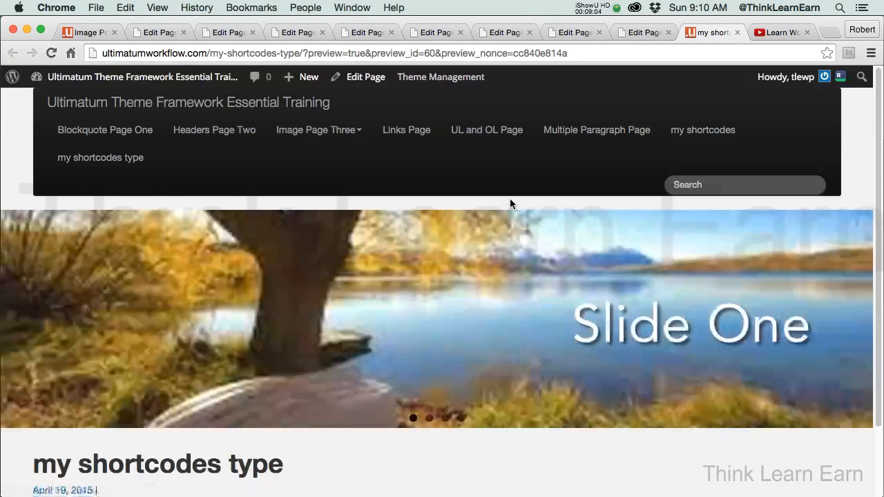
{"action": "scroll", "scroll_direction": "down", "scroll_amount": 3}
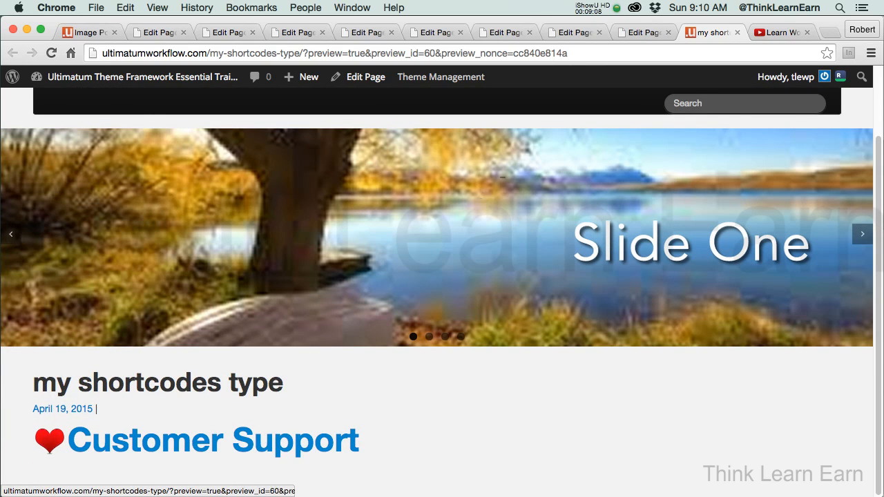
{"action": "left_click", "coordinate": [698, 31]}
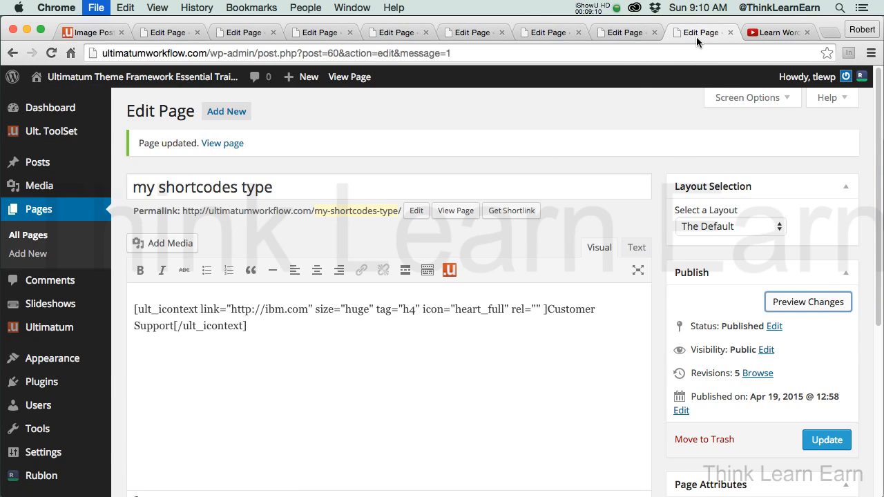
{"action": "left_click", "coordinate": [773, 32]}
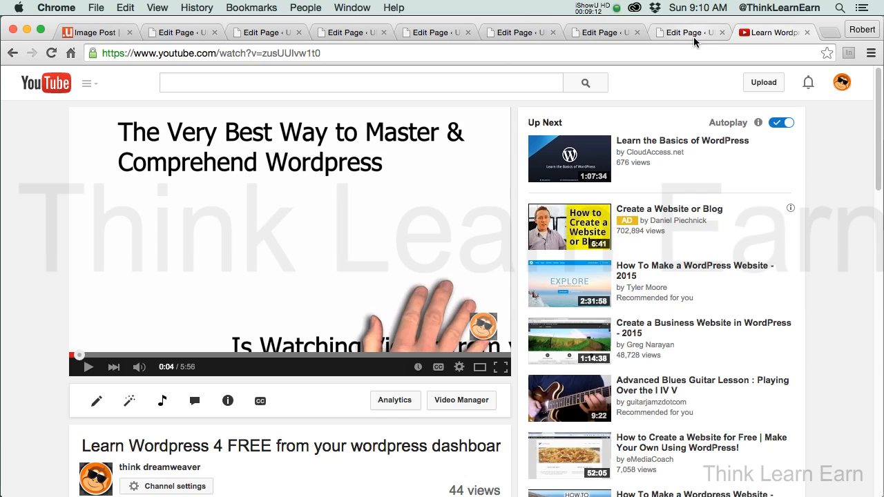